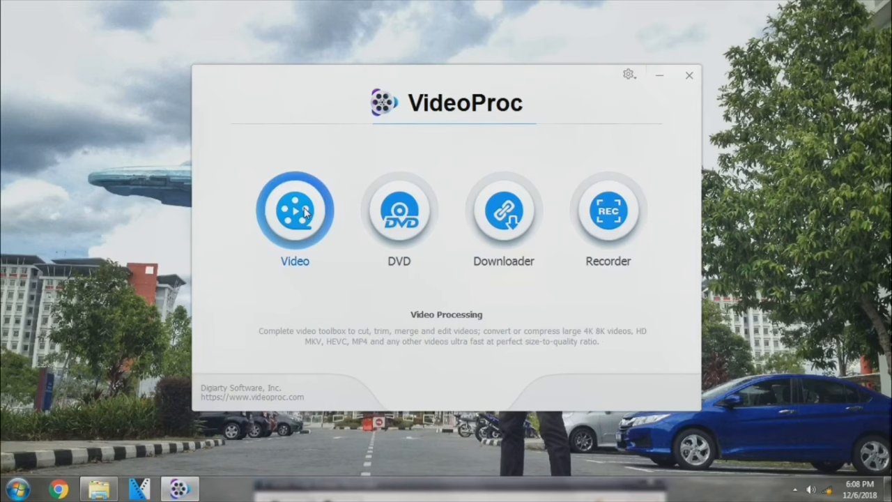
Enter the Video module from VideoProc's start screen.
{"action": "left_click", "coordinate": [294, 210]}
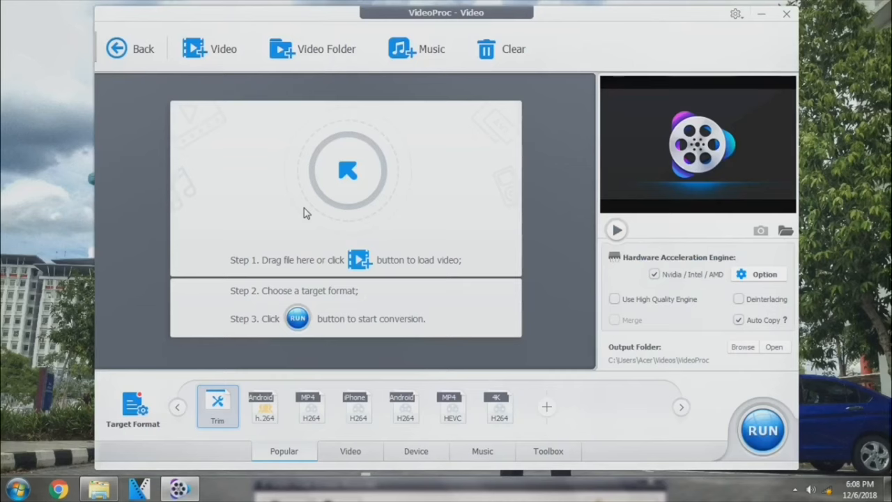
{"action": "mouse_move", "coordinate": [223, 49]}
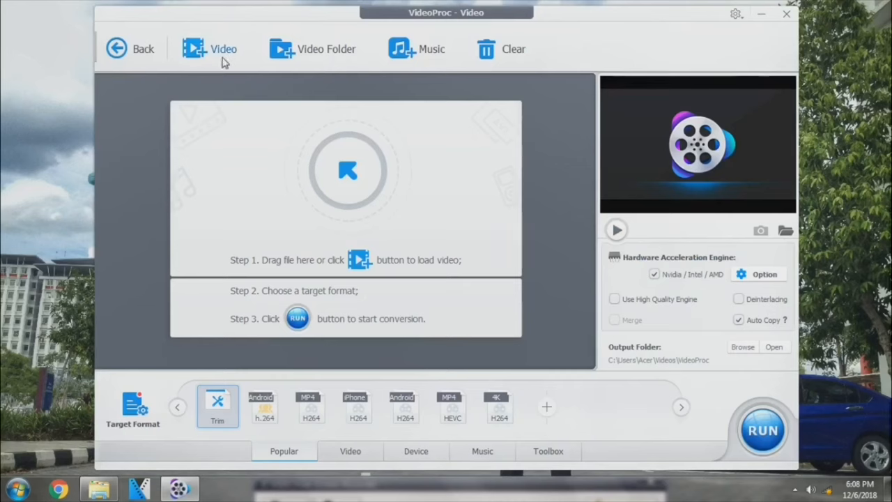
{"action": "mouse_move", "coordinate": [224, 58]}
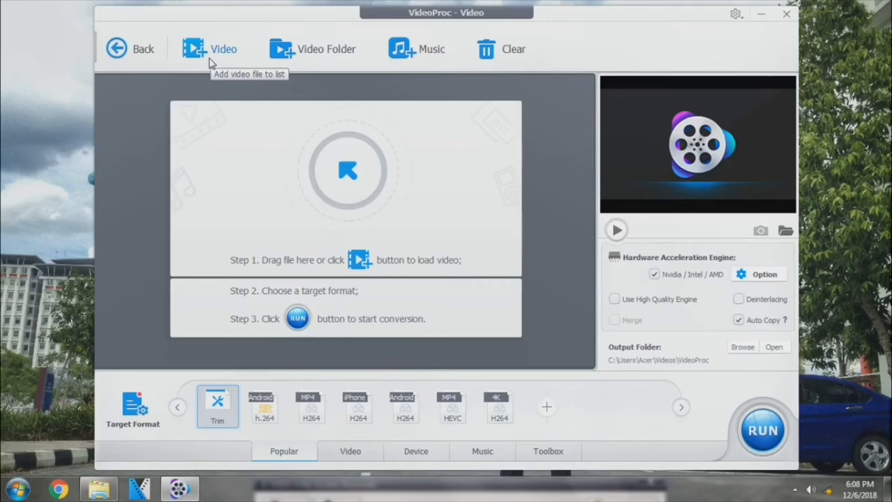
Add GOPR5428.MP4 from the GoPro folder to the conversion list.
{"action": "left_click", "coordinate": [223, 49]}
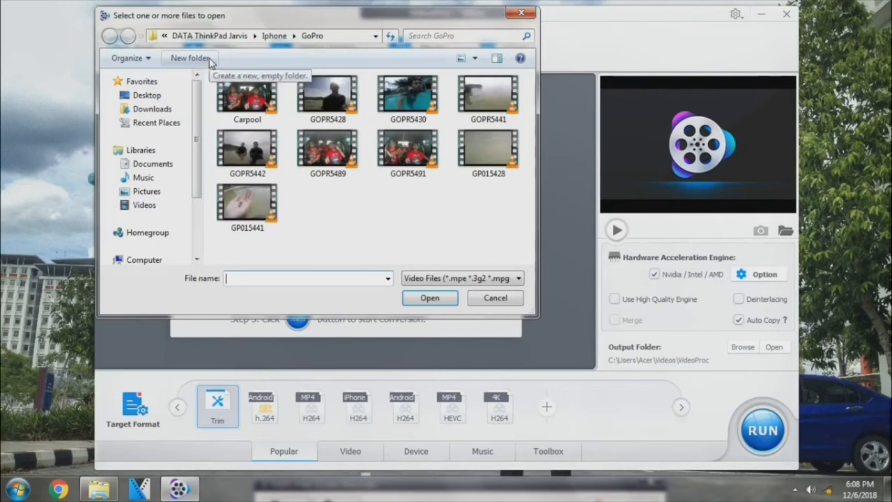
{"action": "mouse_move", "coordinate": [328, 94]}
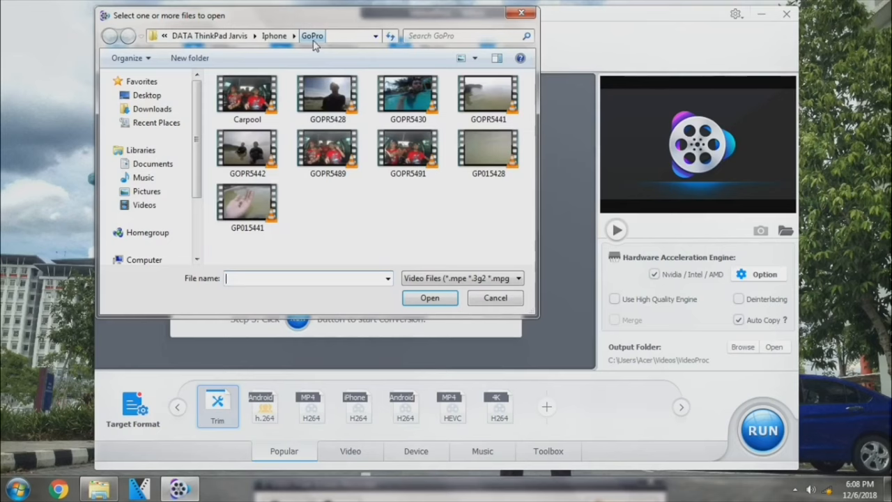
{"action": "left_click", "coordinate": [327, 95]}
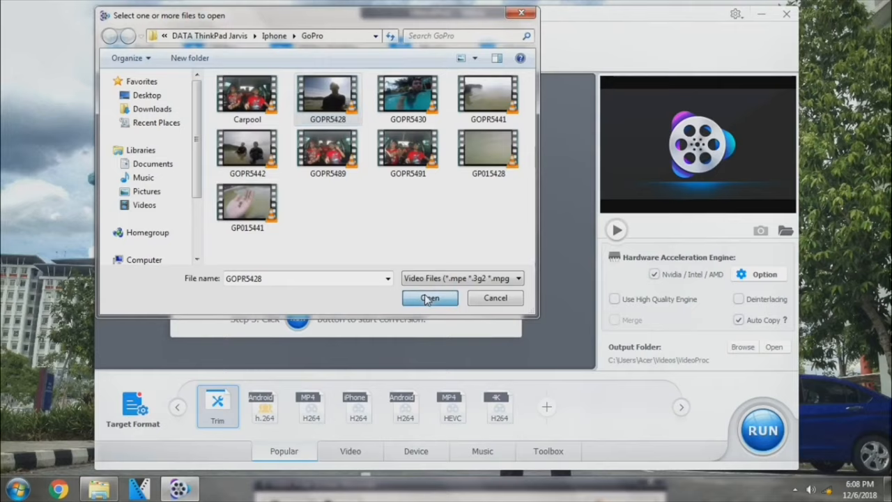
{"action": "left_click", "coordinate": [430, 298]}
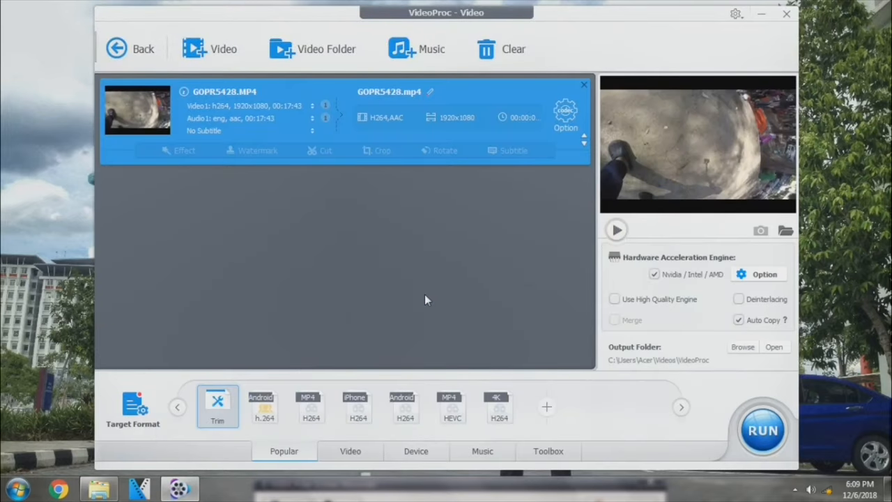
{"action": "mouse_move", "coordinate": [611, 256]}
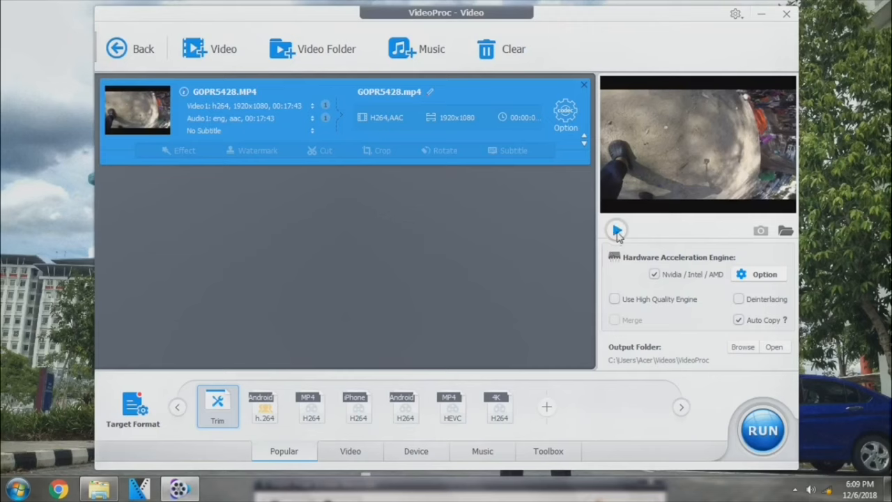
{"action": "left_click", "coordinate": [616, 230]}
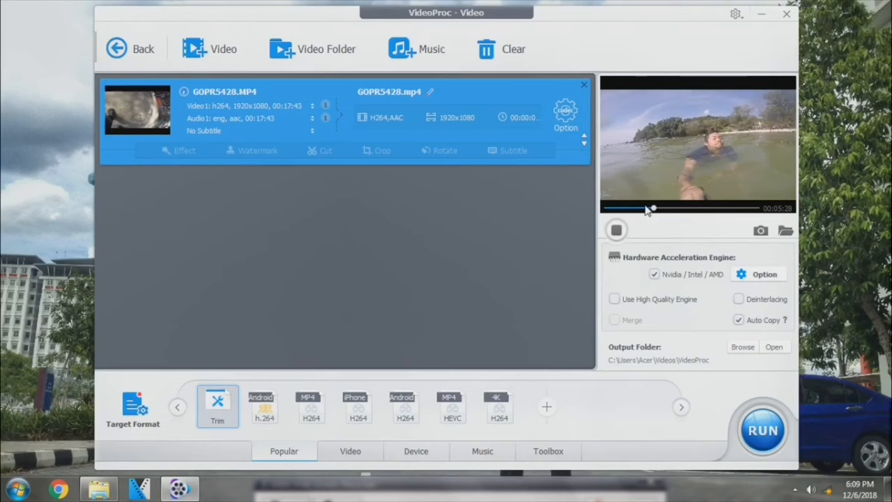
{"action": "left_click_drag", "start_coordinate": [653, 208], "coordinate": [630, 208]}
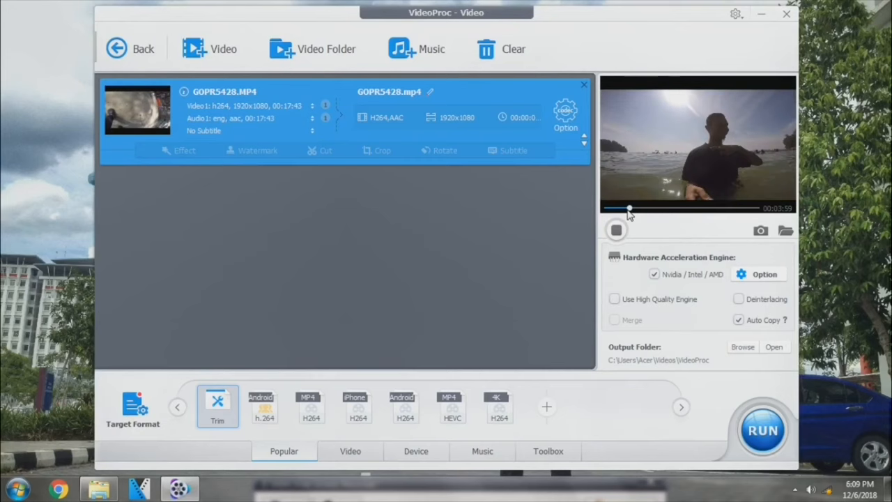
{"action": "left_click", "coordinate": [616, 230]}
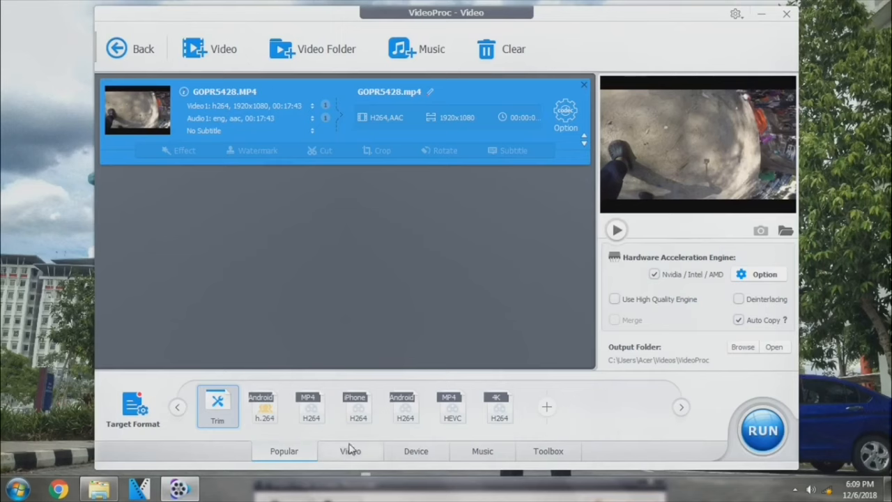
{"action": "mouse_move", "coordinate": [218, 407]}
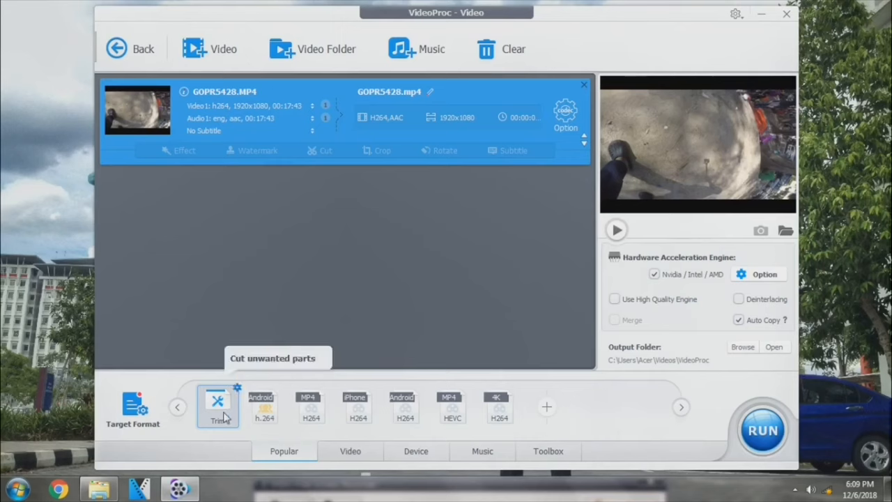
{"action": "mouse_move", "coordinate": [263, 407]}
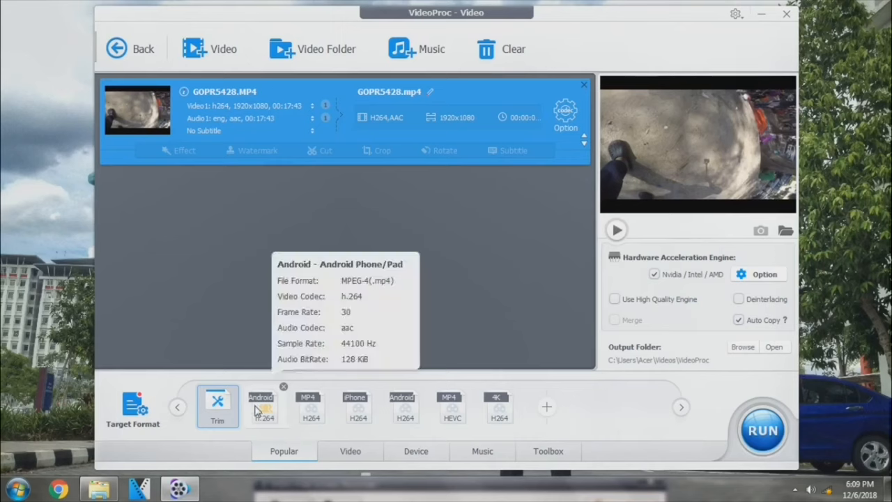
{"action": "mouse_move", "coordinate": [357, 415]}
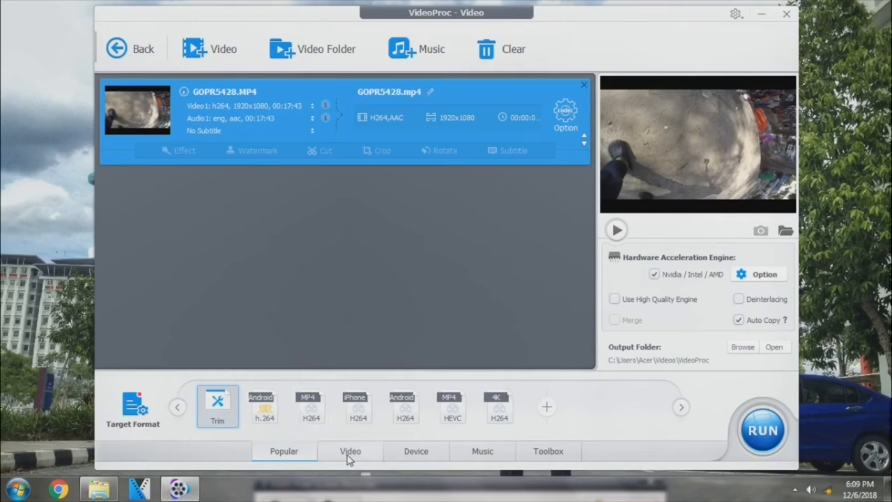
Browse the Video, Device and Music format categories, ending on the Toolbox tools.
{"action": "left_click", "coordinate": [352, 451]}
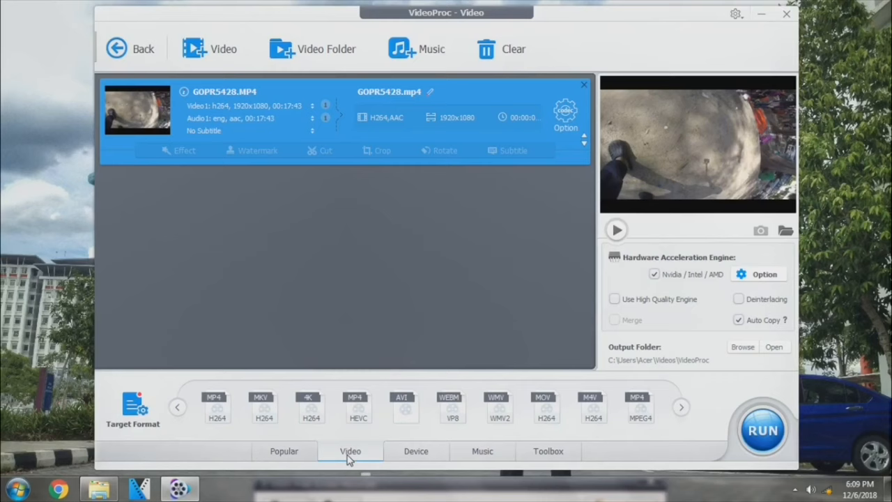
{"action": "mouse_move", "coordinate": [217, 408]}
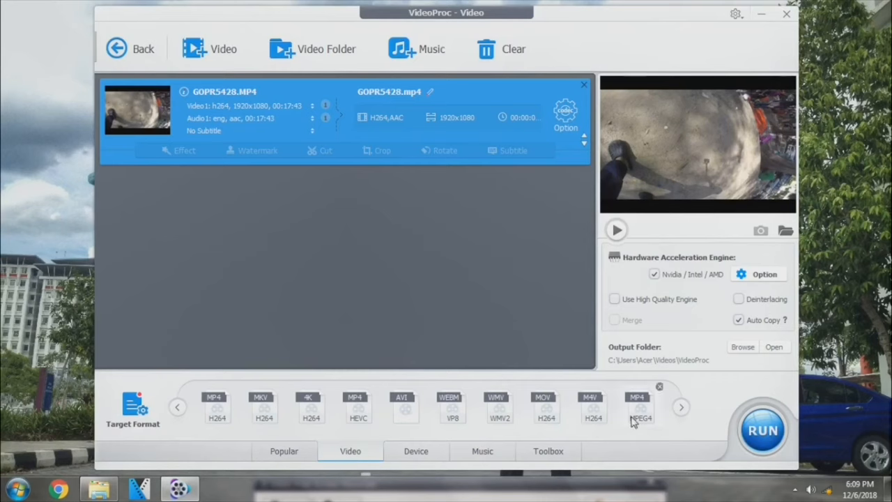
{"action": "left_click", "coordinate": [416, 452]}
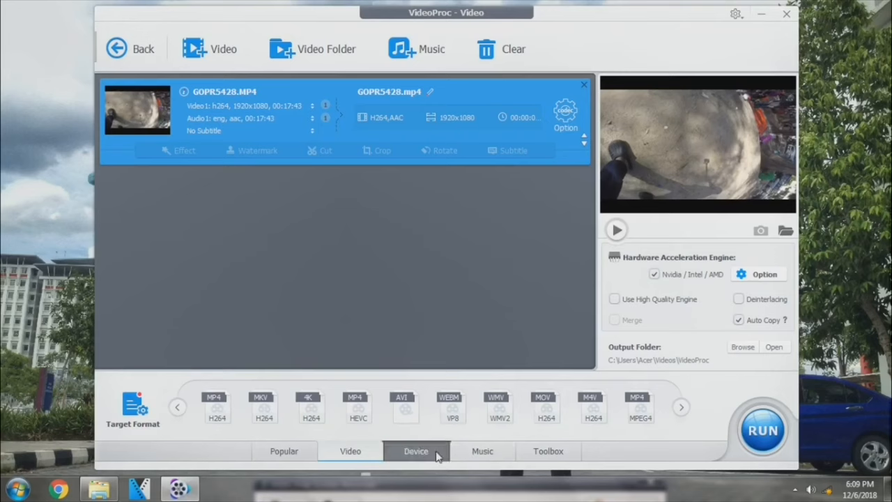
{"action": "left_click", "coordinate": [416, 452]}
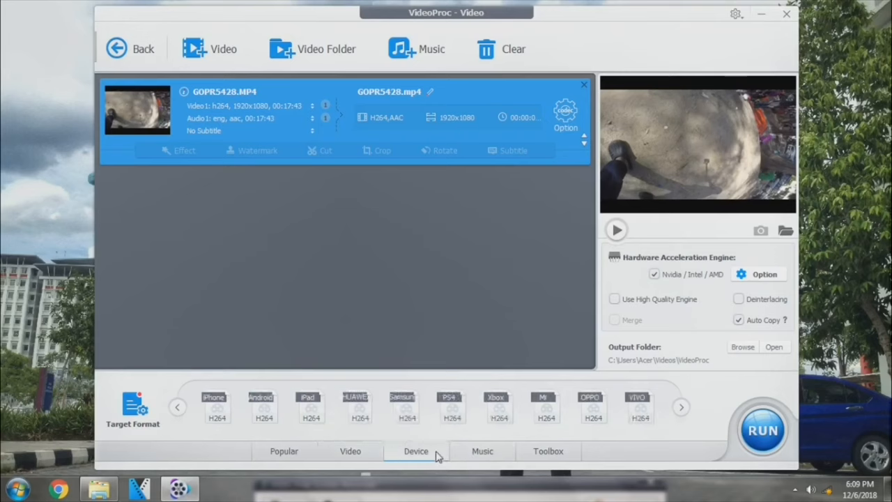
{"action": "mouse_move", "coordinate": [407, 451]}
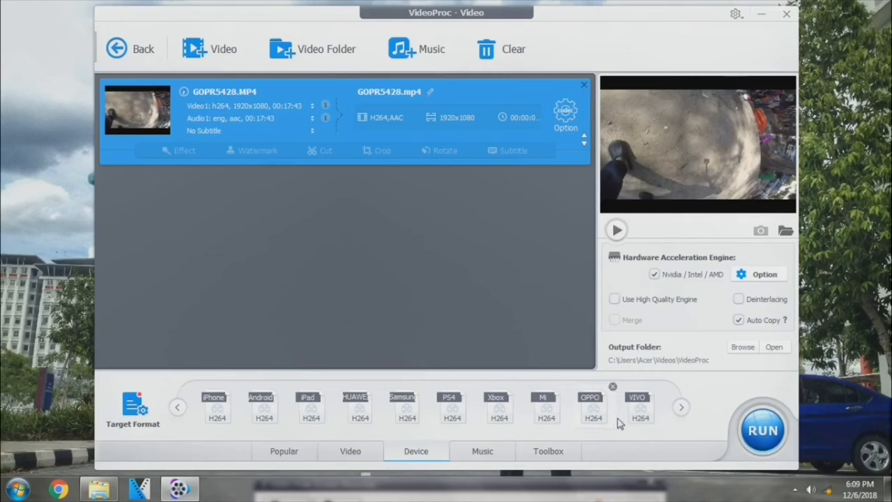
{"action": "mouse_move", "coordinate": [505, 459]}
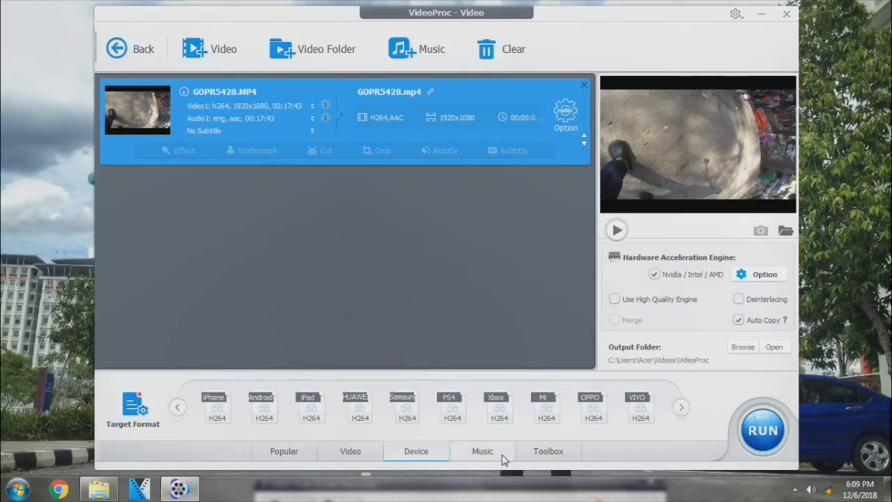
{"action": "left_click", "coordinate": [483, 452]}
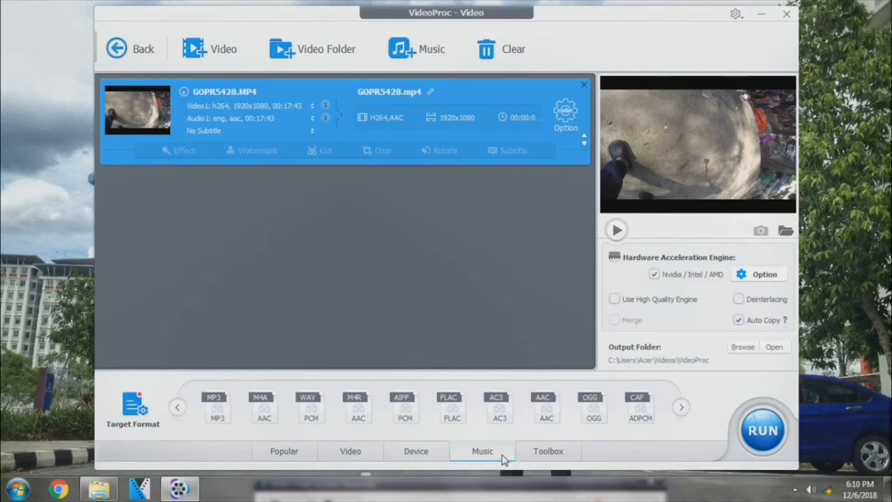
{"action": "left_click", "coordinate": [548, 452]}
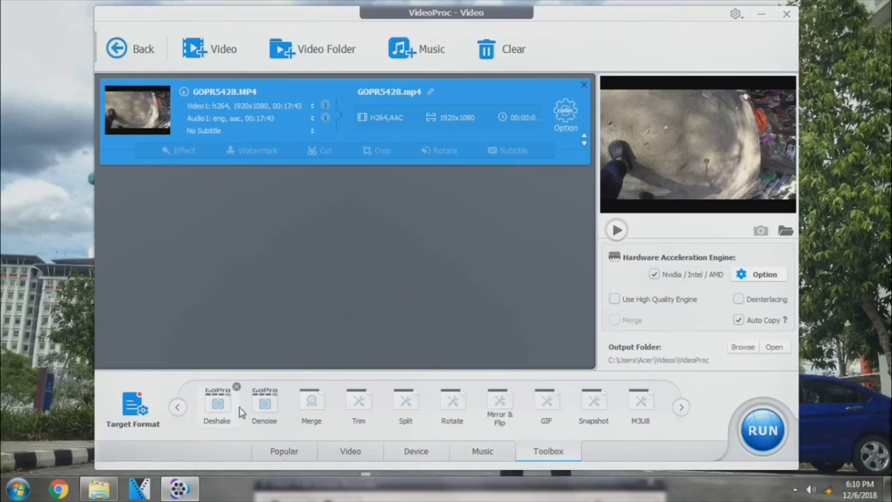
{"action": "mouse_move", "coordinate": [217, 404]}
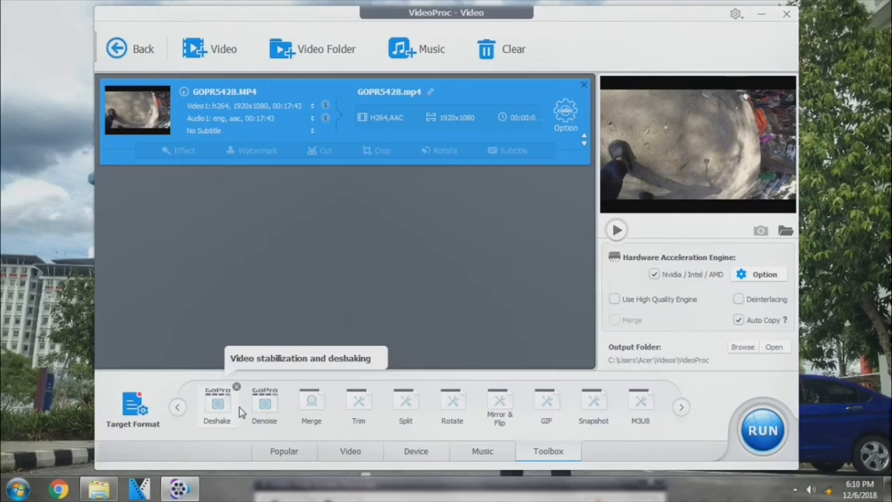
{"action": "mouse_move", "coordinate": [237, 412]}
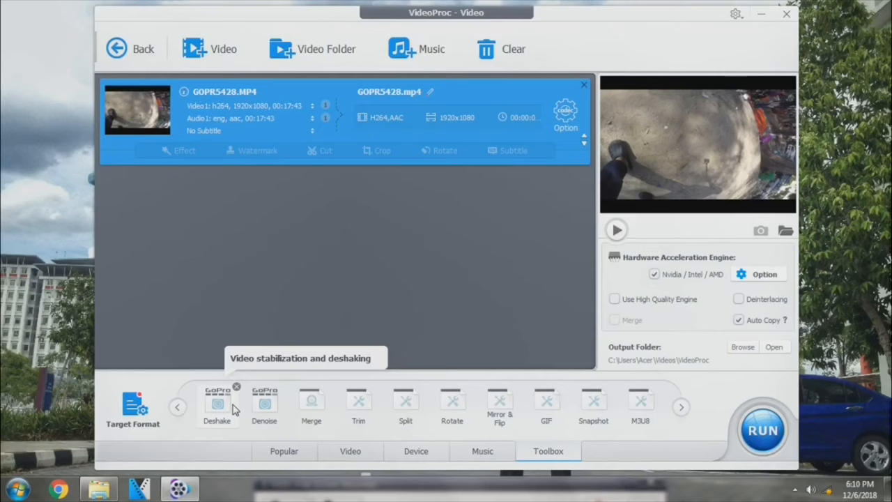
{"action": "mouse_move", "coordinate": [358, 403]}
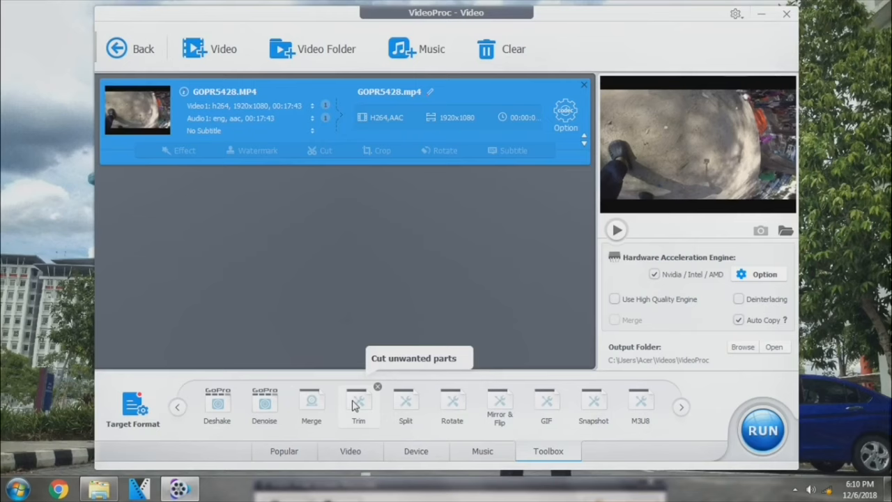
{"action": "mouse_move", "coordinate": [369, 406]}
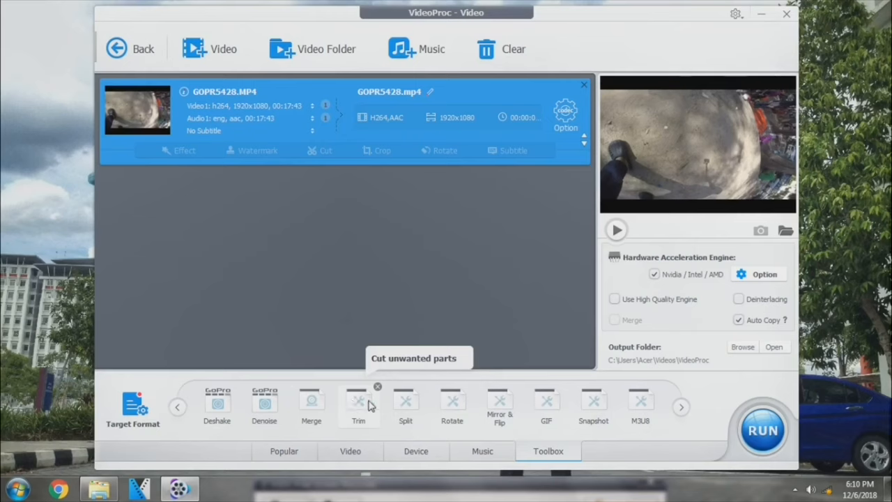
Select Trim from the Toolbox as the operation for GOPR5428.
{"action": "left_click", "coordinate": [358, 402]}
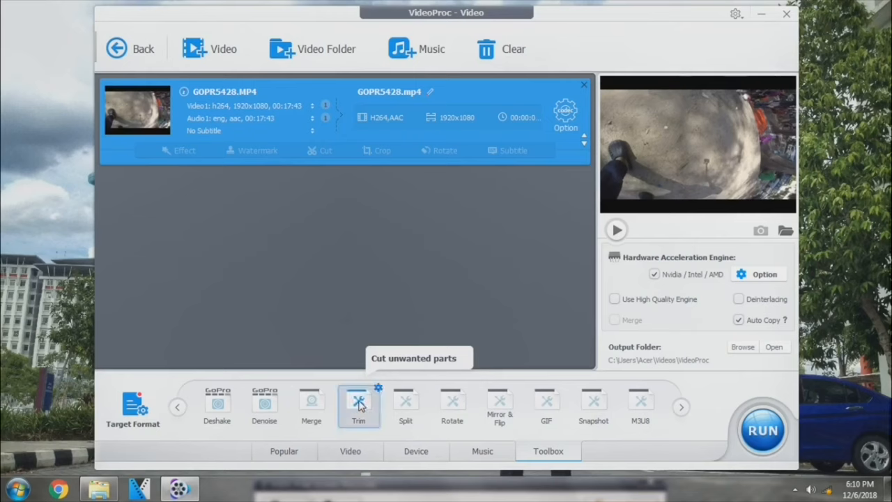
{"action": "mouse_move", "coordinate": [368, 407]}
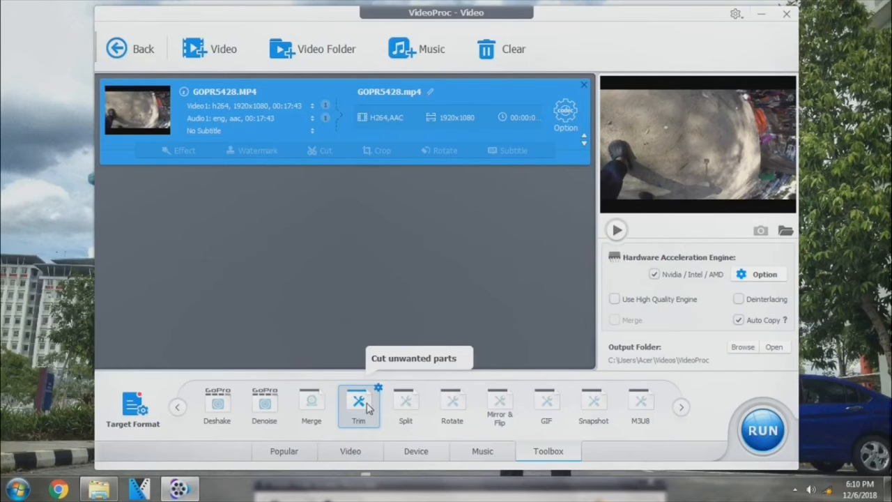
Keep only 00:01:51 to 00:07:34 of the clip by positioning the trim markers, then confirm.
{"action": "left_click", "coordinate": [359, 404]}
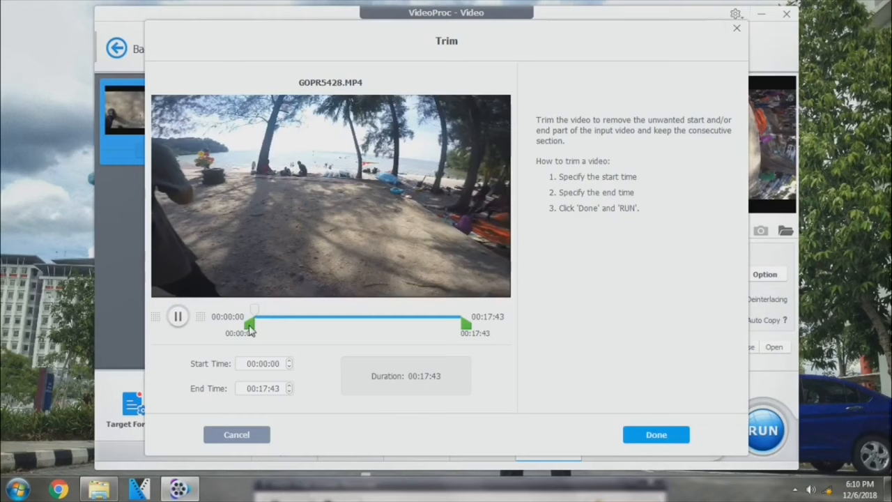
{"action": "left_click_drag", "start_coordinate": [249, 323], "coordinate": [270, 324]}
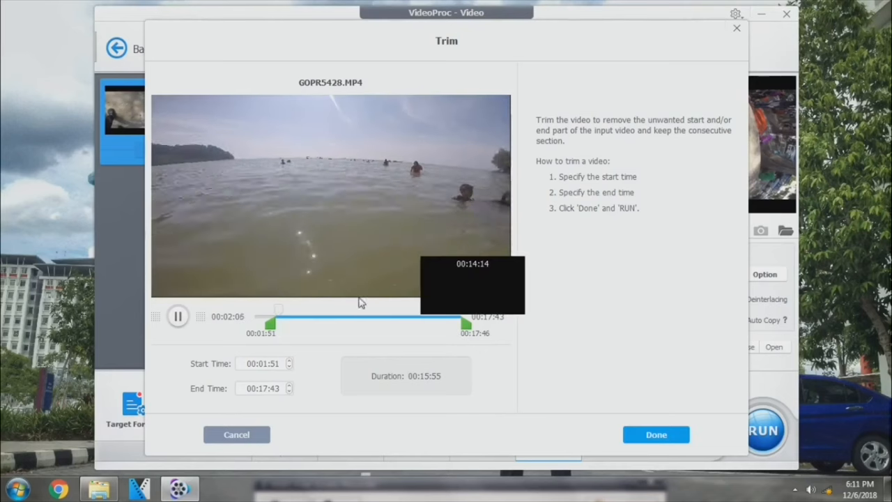
{"action": "left_click_drag", "start_coordinate": [466, 323], "coordinate": [382, 324]}
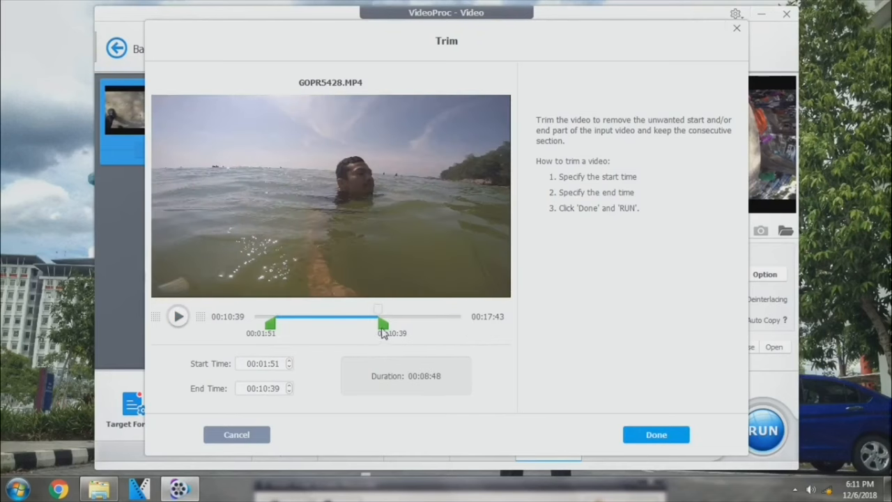
{"action": "left_click_drag", "start_coordinate": [384, 325], "coordinate": [365, 325]}
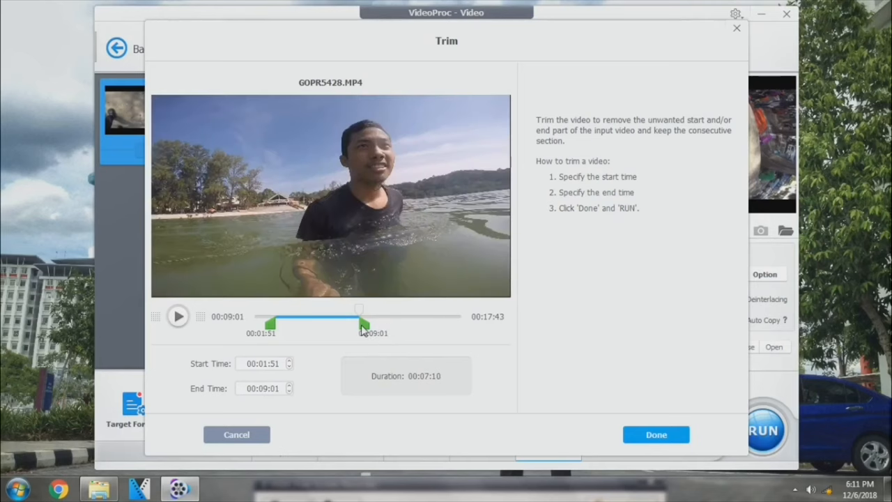
{"action": "left_click_drag", "start_coordinate": [364, 323], "coordinate": [355, 323]}
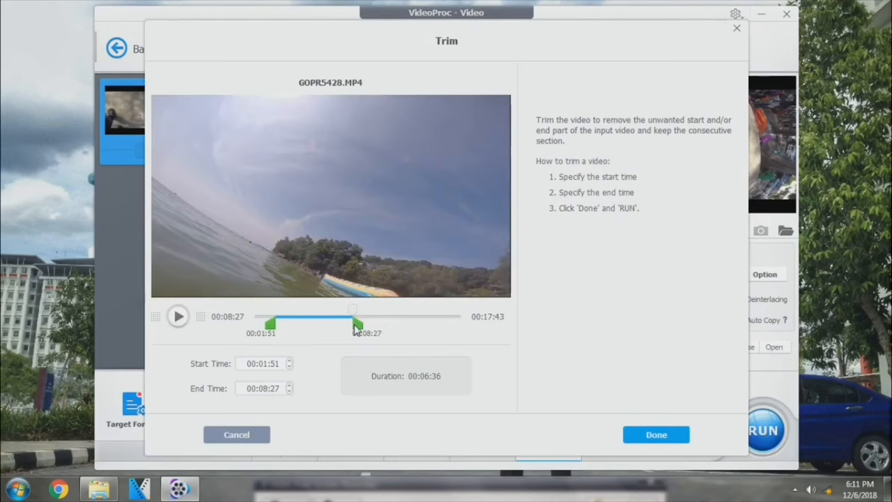
{"action": "left_click_drag", "start_coordinate": [359, 324], "coordinate": [348, 324]}
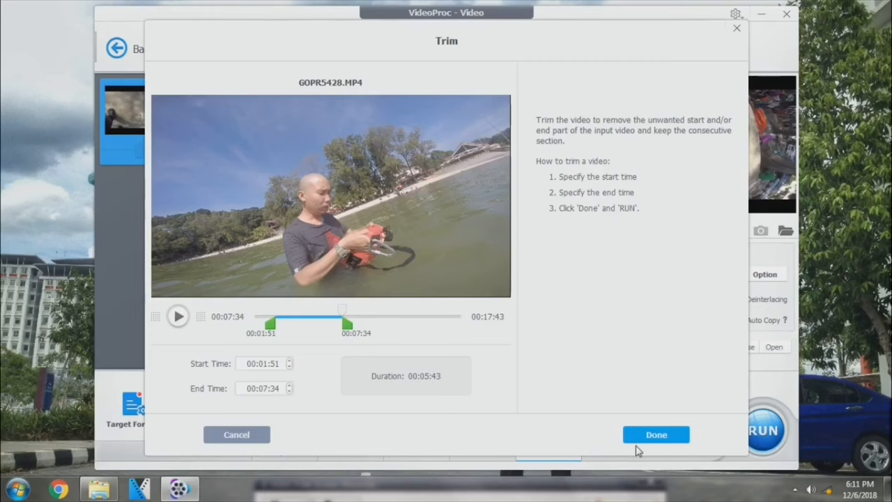
{"action": "left_click", "coordinate": [655, 435]}
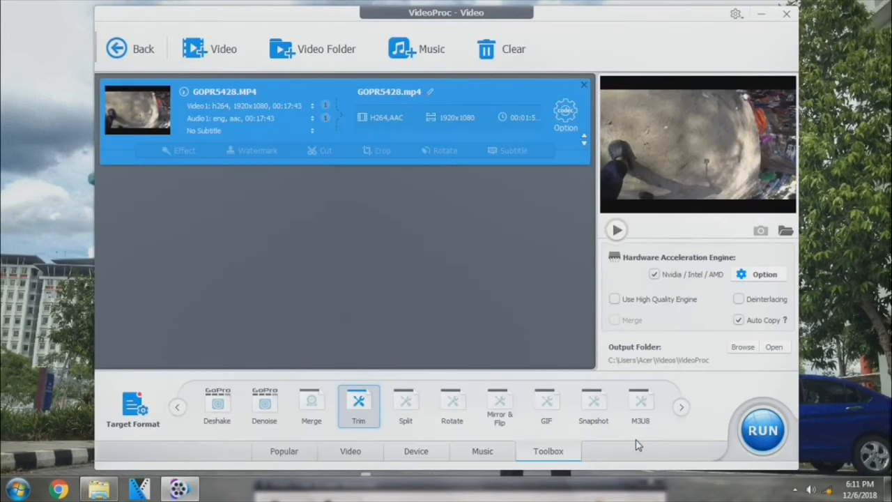
{"action": "mouse_move", "coordinate": [237, 385]}
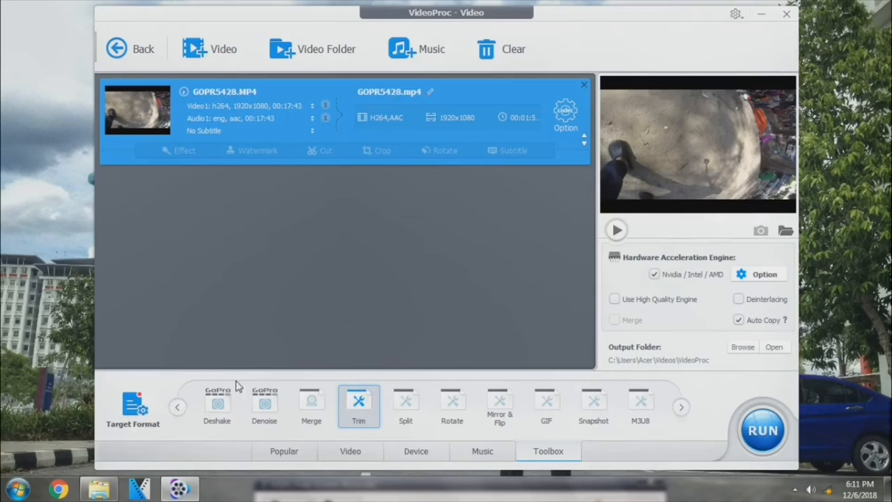
{"action": "mouse_move", "coordinate": [217, 403]}
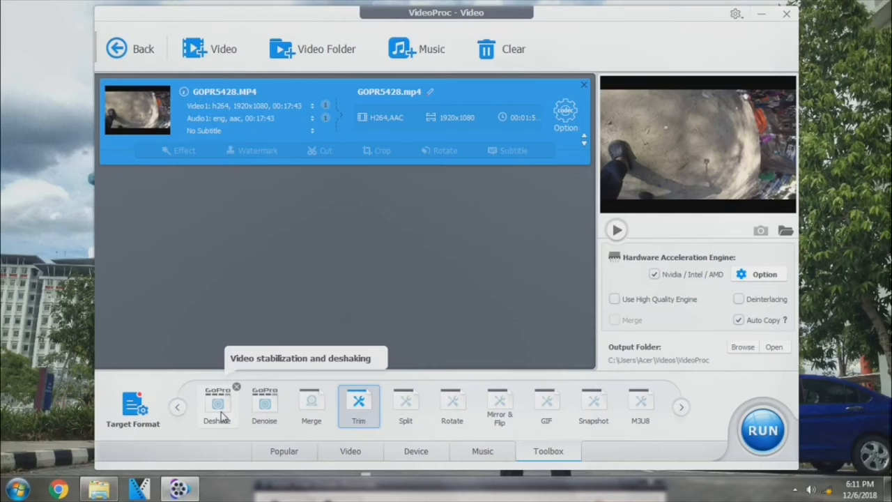
Enable Deshake for GOPR5428 and bring up its Video stabilization dialog.
{"action": "left_click", "coordinate": [217, 404]}
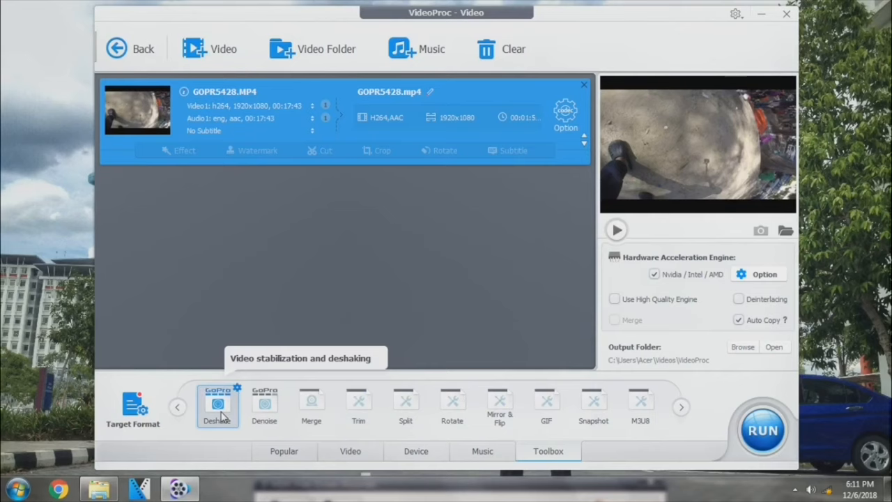
{"action": "left_click", "coordinate": [218, 407]}
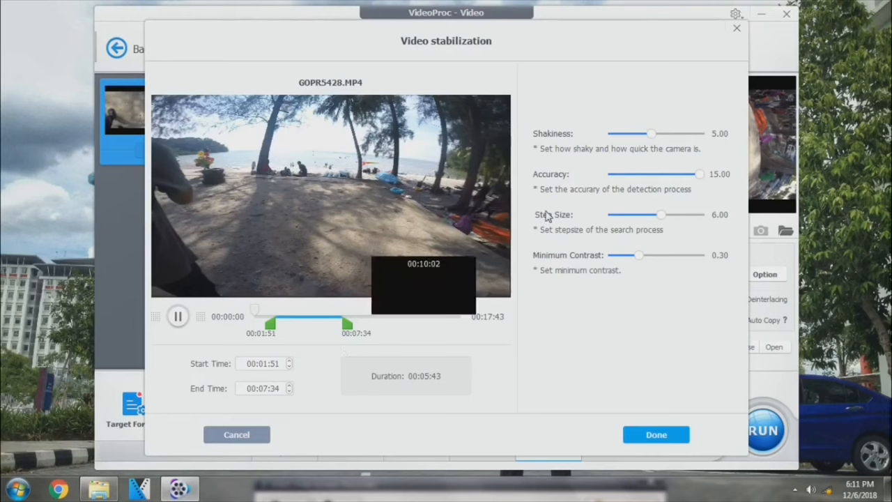
{"action": "mouse_move", "coordinate": [257, 318]}
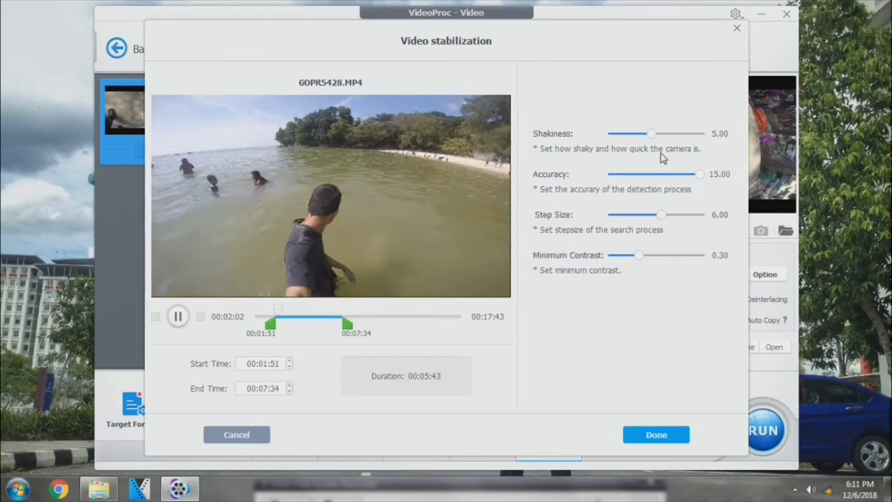
Accept the default stabilization values and choose Denoise for the clip.
{"action": "left_click_drag", "start_coordinate": [650, 134], "coordinate": [664, 134]}
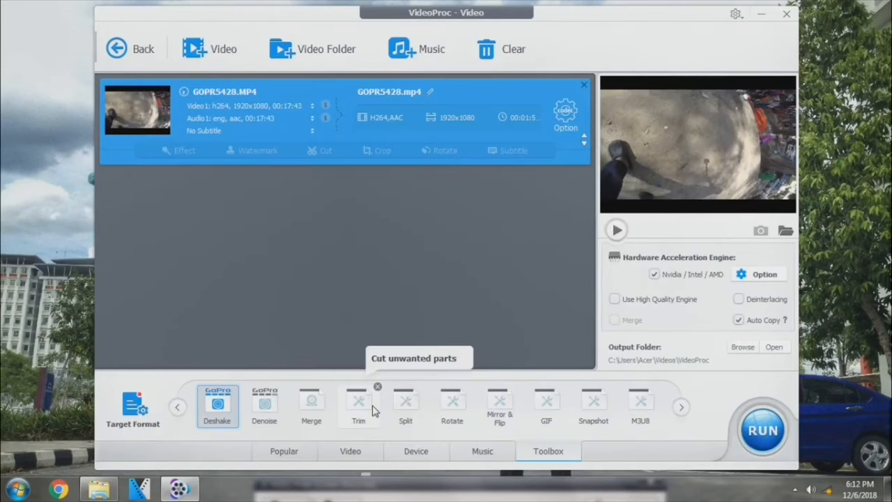
{"action": "mouse_move", "coordinate": [265, 404]}
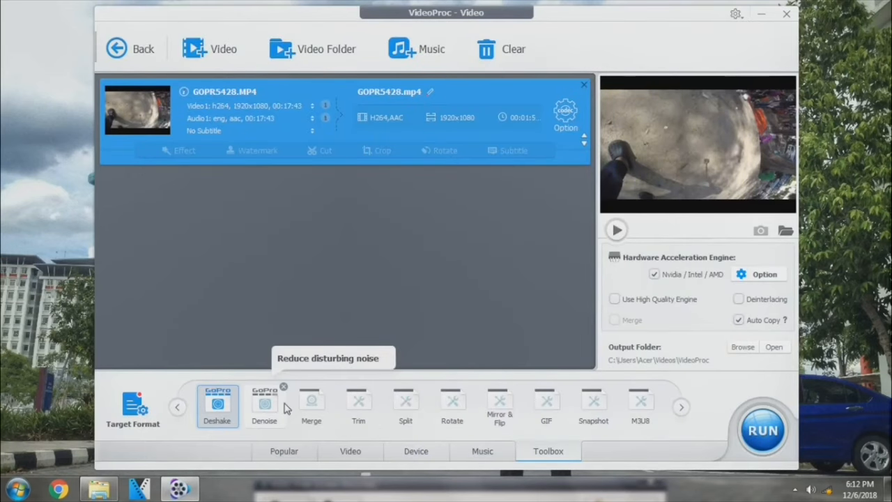
{"action": "left_click", "coordinate": [265, 405]}
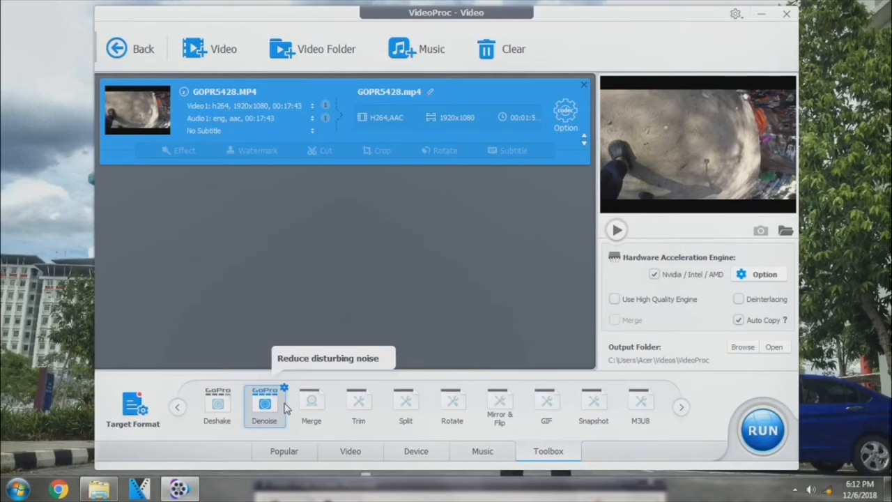
Set Denoise Low Pass to 1000, keeping High Pass at 500.
{"action": "left_click", "coordinate": [265, 407]}
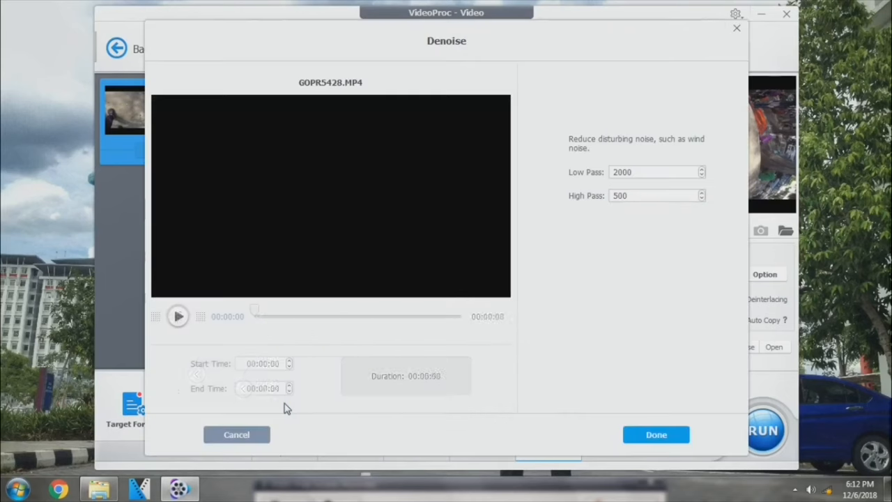
{"action": "left_click", "coordinate": [179, 317]}
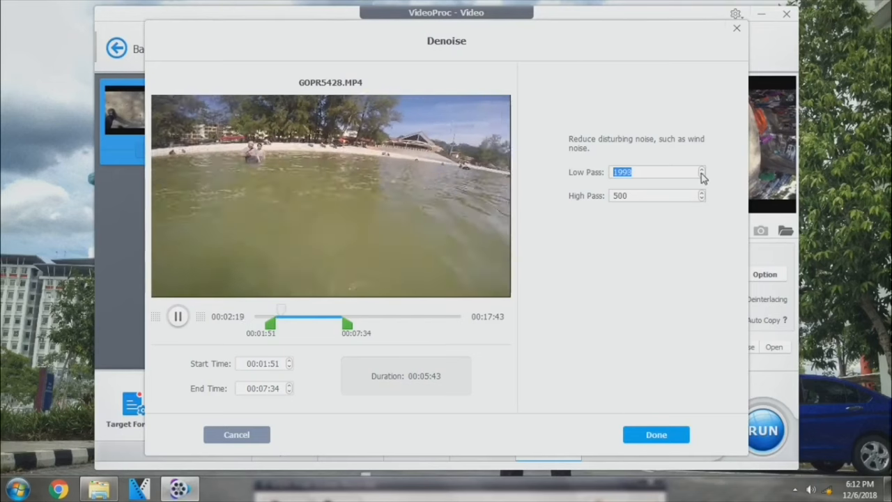
{"action": "type", "text": "1000"}
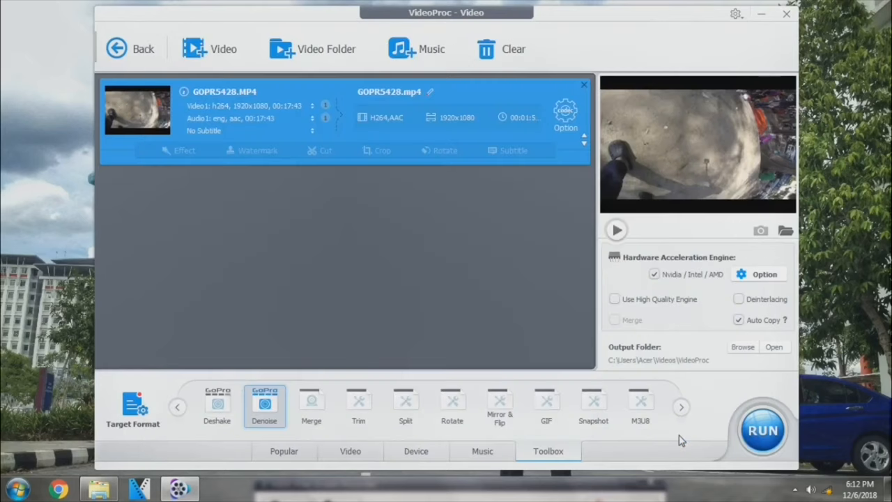
{"action": "mouse_move", "coordinate": [500, 402]}
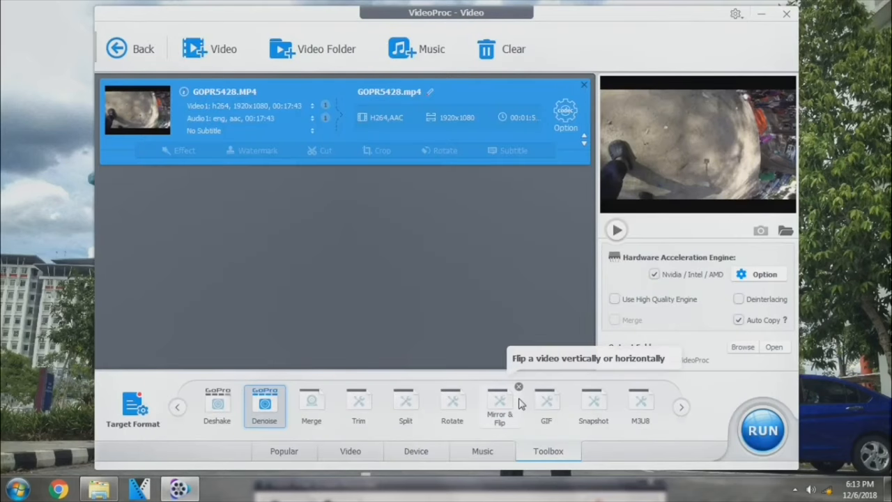
{"action": "mouse_move", "coordinate": [569, 399]}
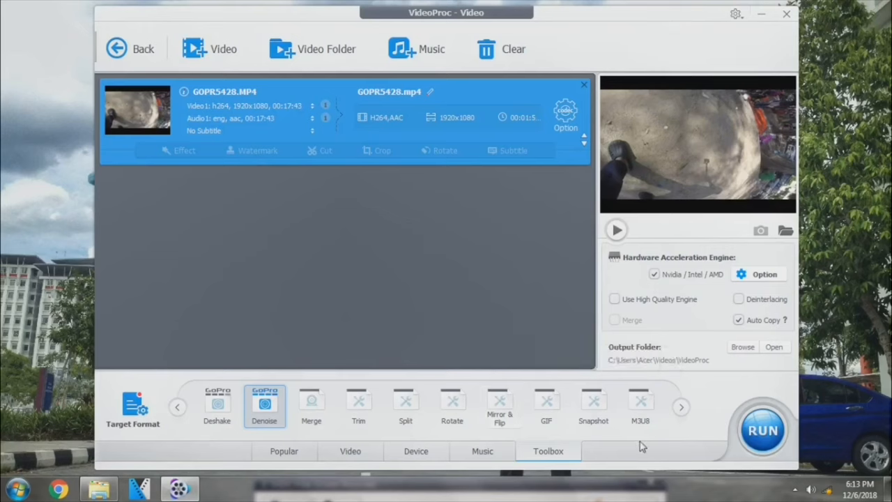
{"action": "mouse_move", "coordinate": [132, 407]}
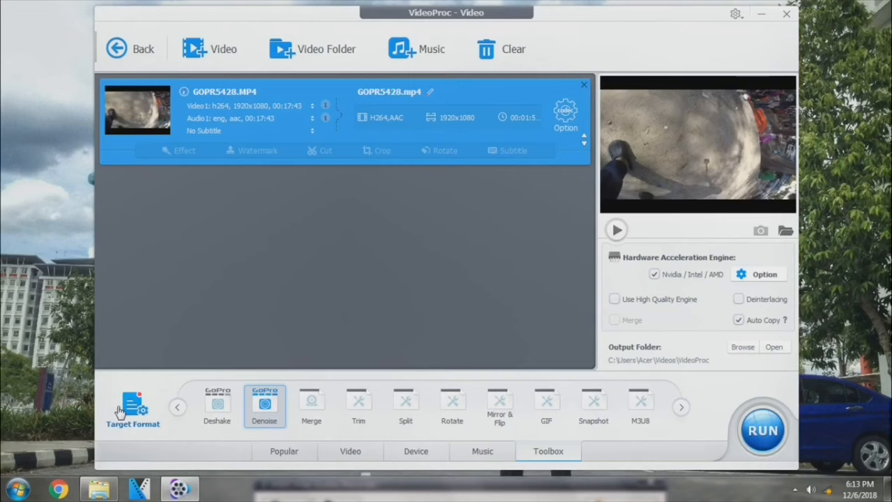
Browse the output profiles to YouTube Video and try the MP4 quality slider.
{"action": "left_click", "coordinate": [132, 408]}
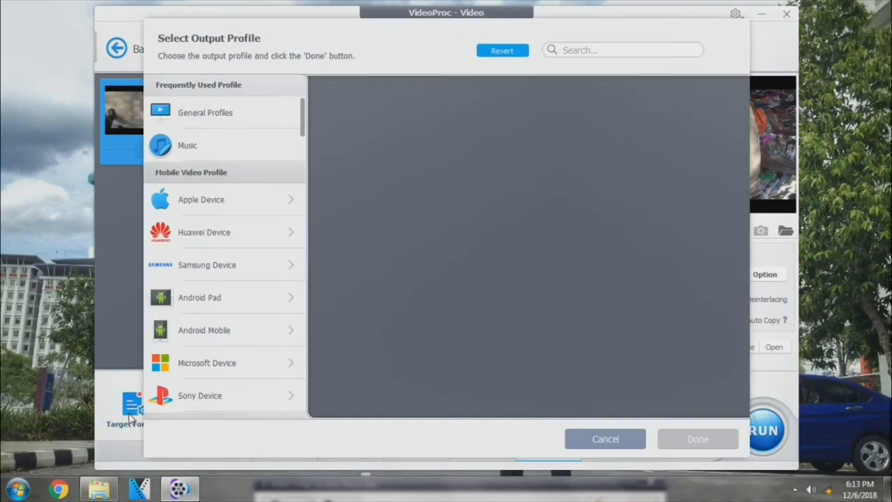
{"action": "mouse_move", "coordinate": [273, 198]}
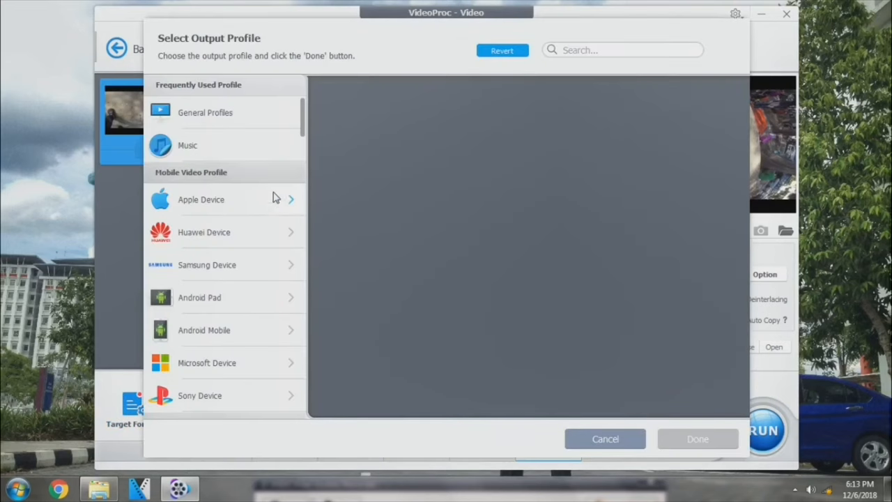
{"action": "scroll", "scroll_direction": "down", "scroll_amount": 3}
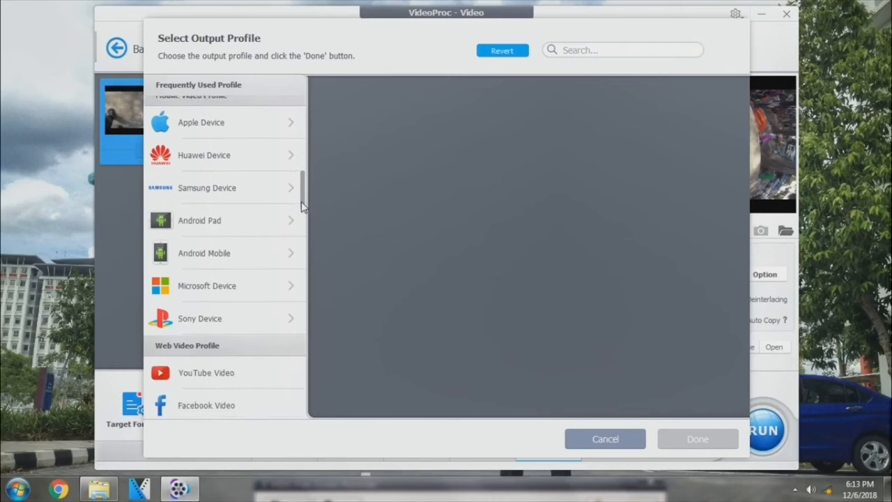
{"action": "scroll", "scroll_direction": "down", "scroll_amount": 3}
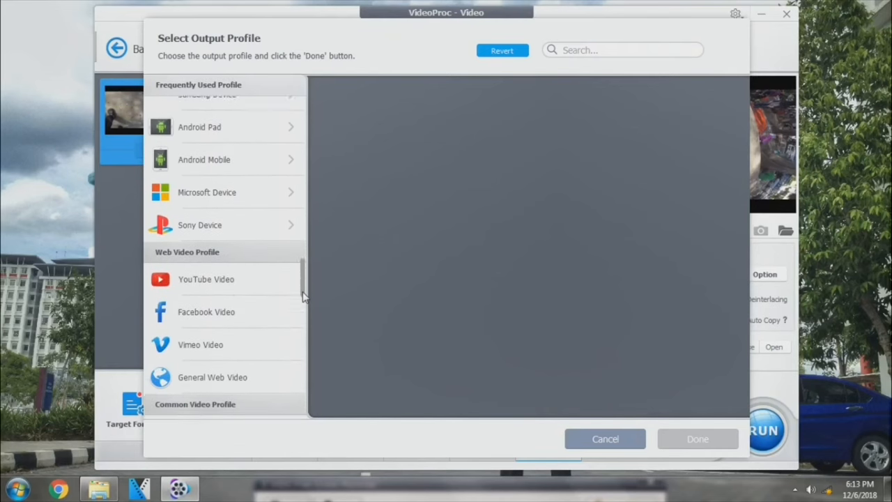
{"action": "scroll", "scroll_direction": "down", "scroll_amount": 3}
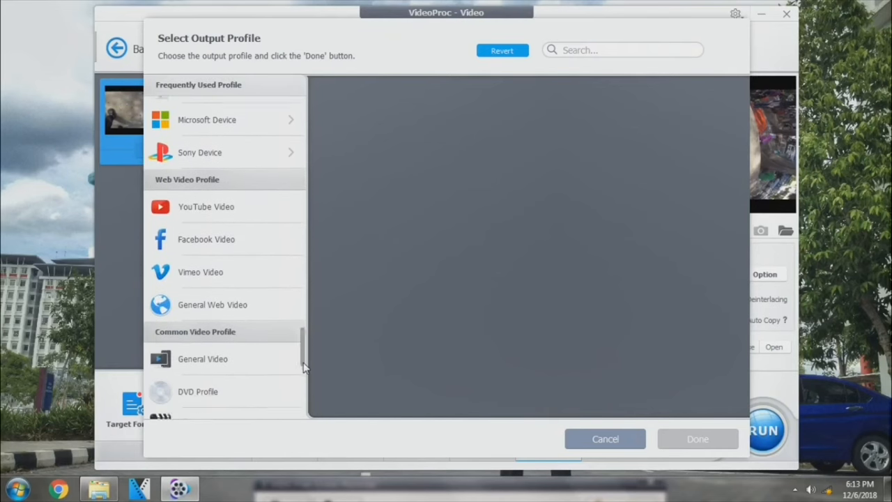
{"action": "scroll", "scroll_direction": "down", "scroll_amount": 3}
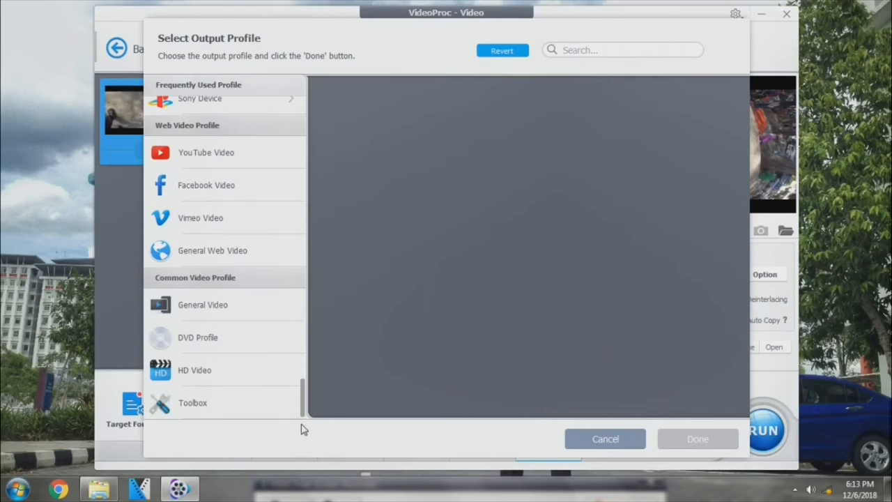
{"action": "scroll", "scroll_direction": "up", "scroll_amount": 3}
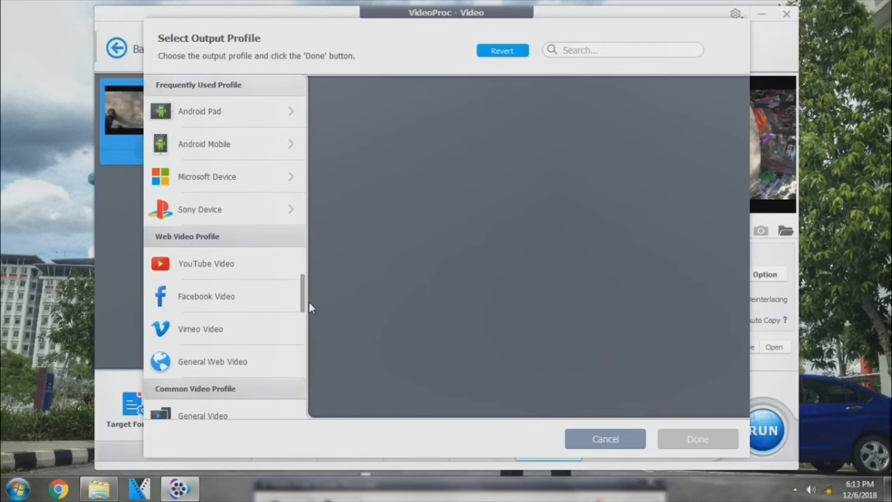
{"action": "mouse_move", "coordinate": [264, 262]}
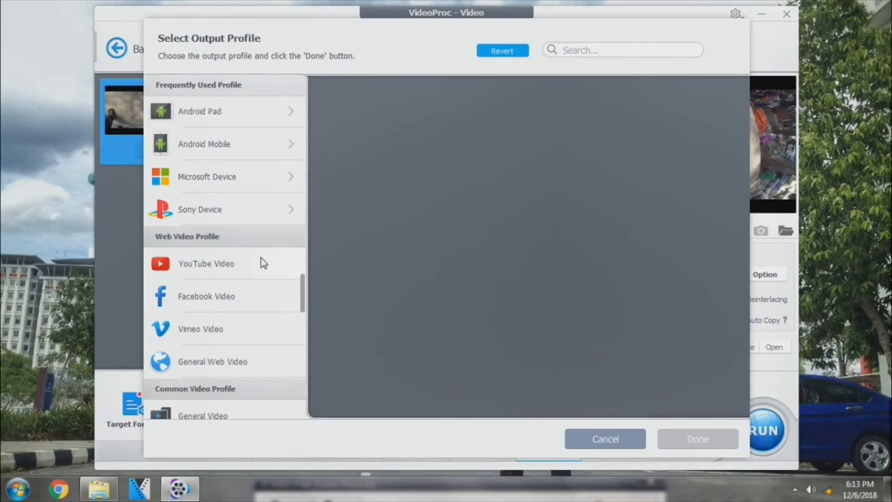
{"action": "left_click", "coordinate": [206, 264]}
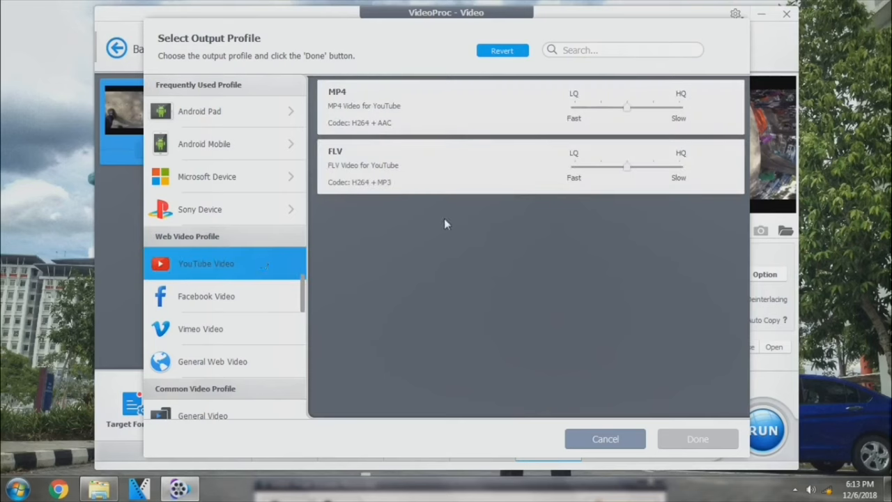
{"action": "mouse_move", "coordinate": [628, 115]}
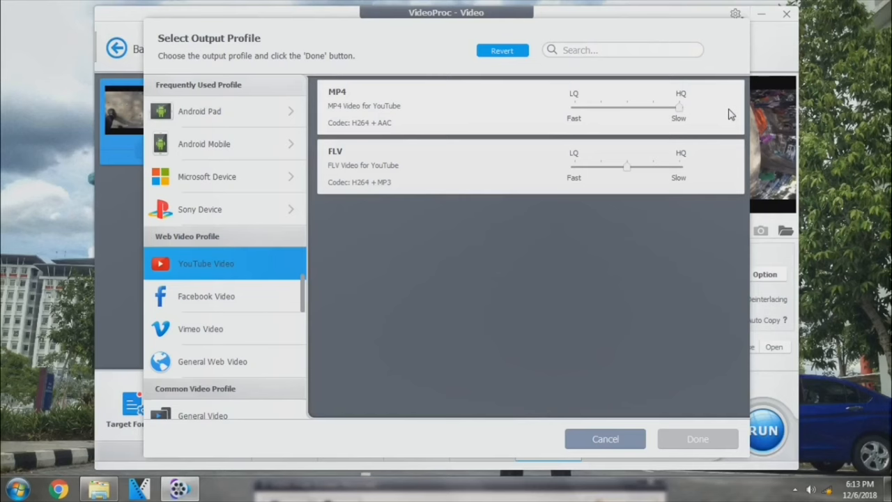
{"action": "mouse_move", "coordinate": [683, 114]}
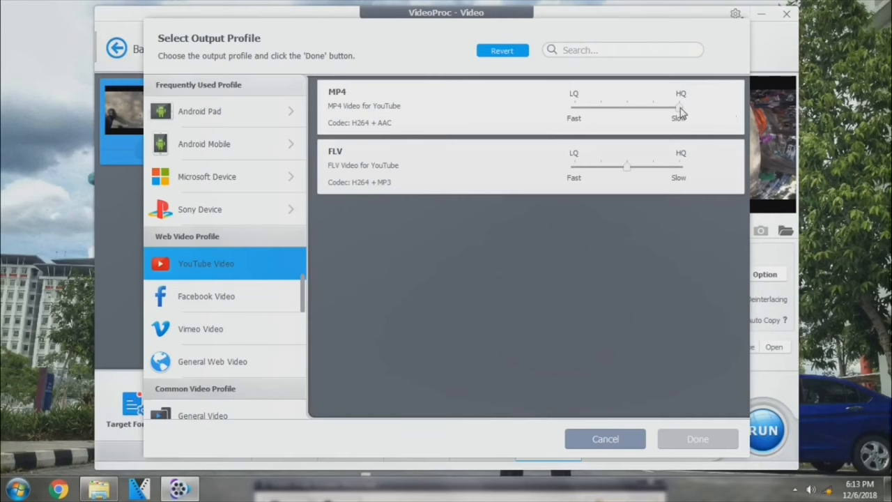
{"action": "left_click_drag", "start_coordinate": [681, 106], "coordinate": [628, 106]}
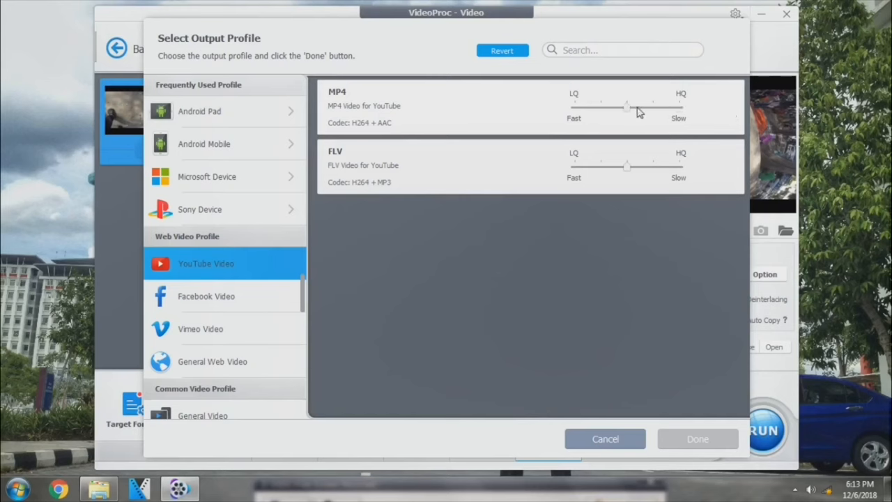
{"action": "mouse_move", "coordinate": [296, 334]}
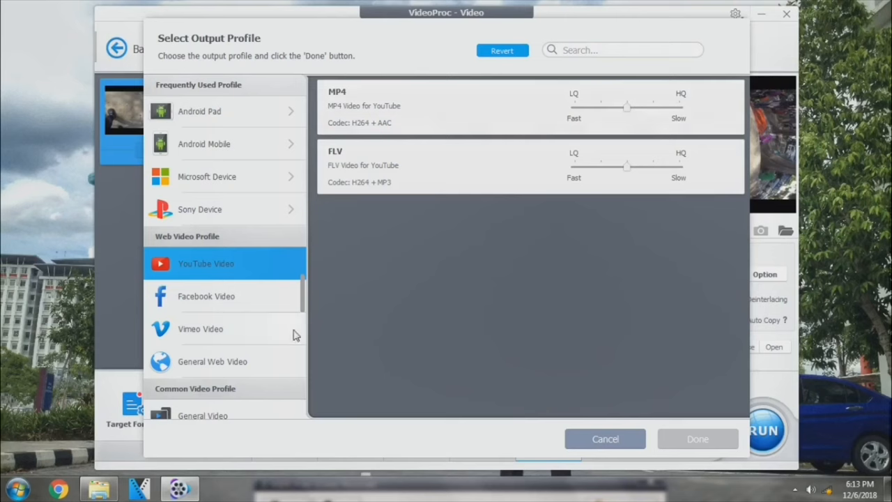
Show the HD Video profile list with formats like AVC and MKV.
{"action": "scroll", "scroll_direction": "down", "scroll_amount": 3}
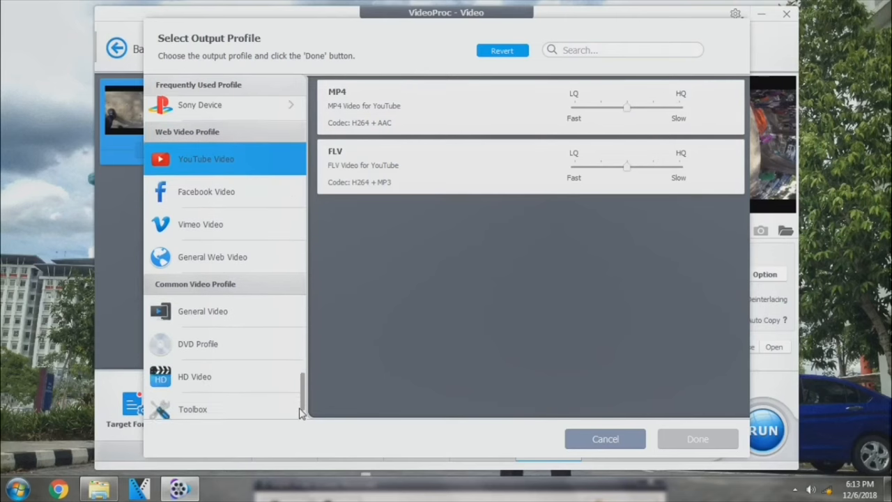
{"action": "left_click", "coordinate": [195, 377]}
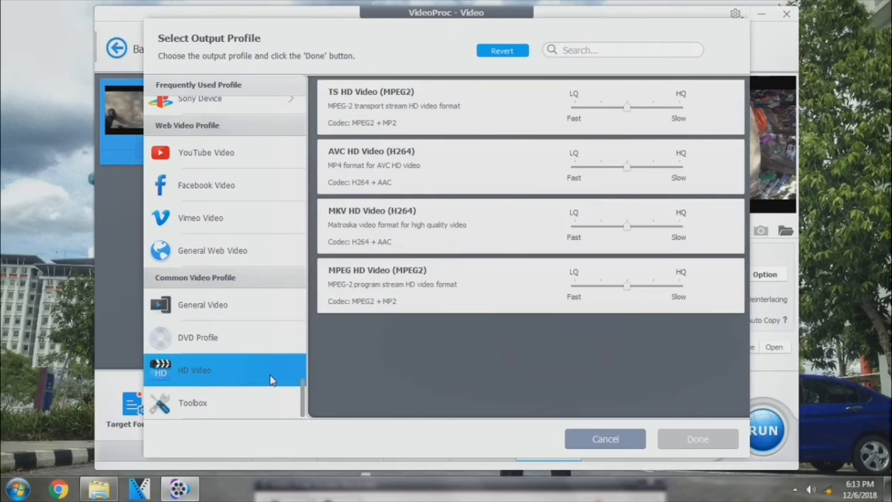
{"action": "mouse_move", "coordinate": [304, 394]}
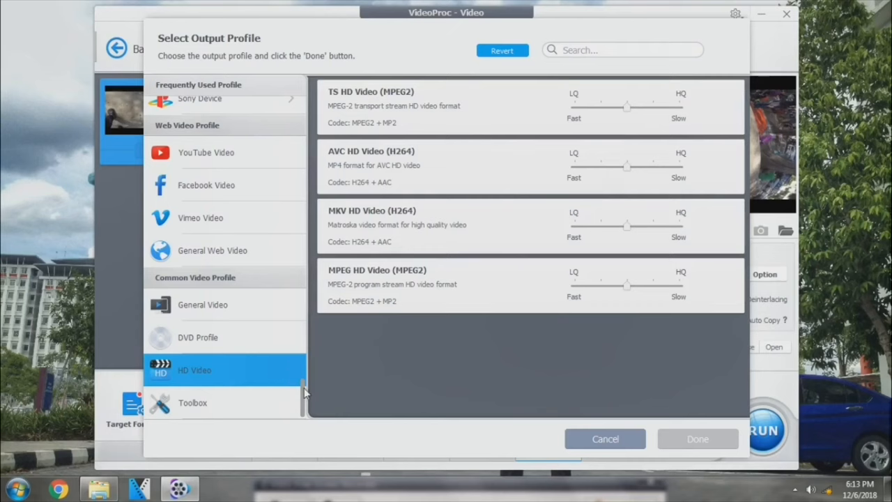
{"action": "scroll", "scroll_direction": "up", "scroll_amount": 3}
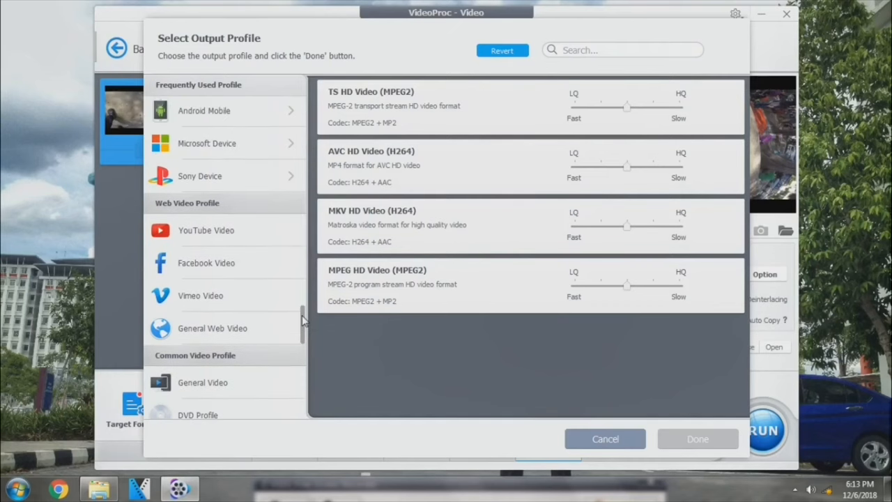
{"action": "scroll", "scroll_direction": "up", "scroll_amount": 3}
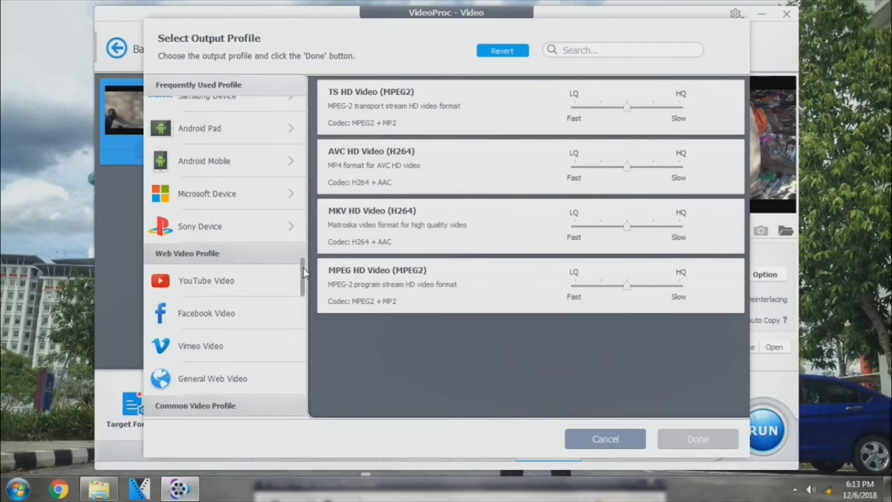
{"action": "scroll", "scroll_direction": "up", "scroll_amount": 3}
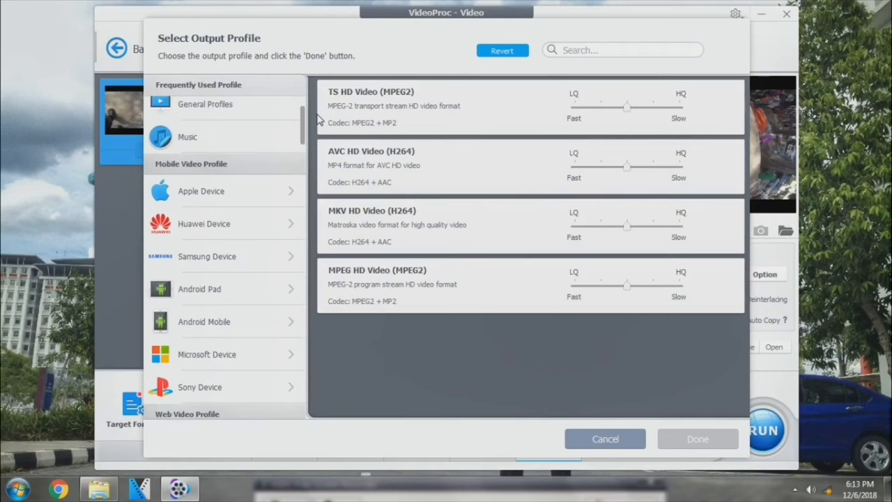
Choose 4K MP4 Video (H.264, 3840x2160) at HQ as the output profile and confirm.
{"action": "left_click", "coordinate": [205, 103]}
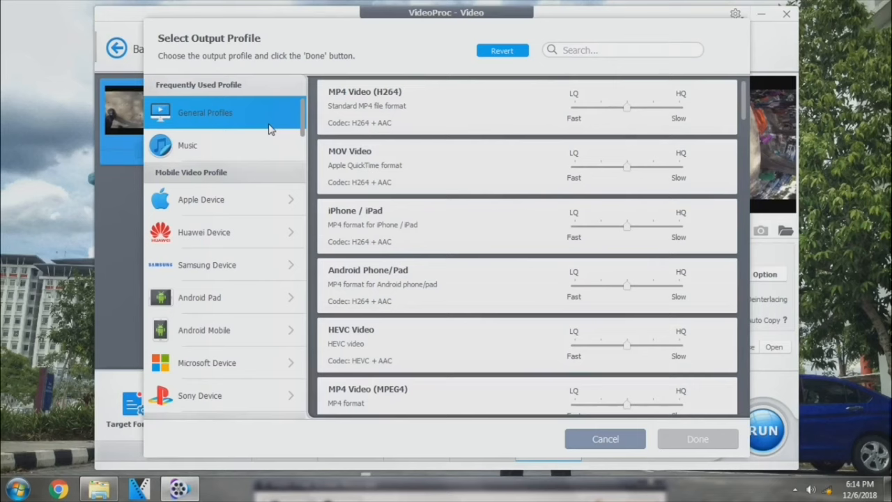
{"action": "mouse_move", "coordinate": [304, 124]}
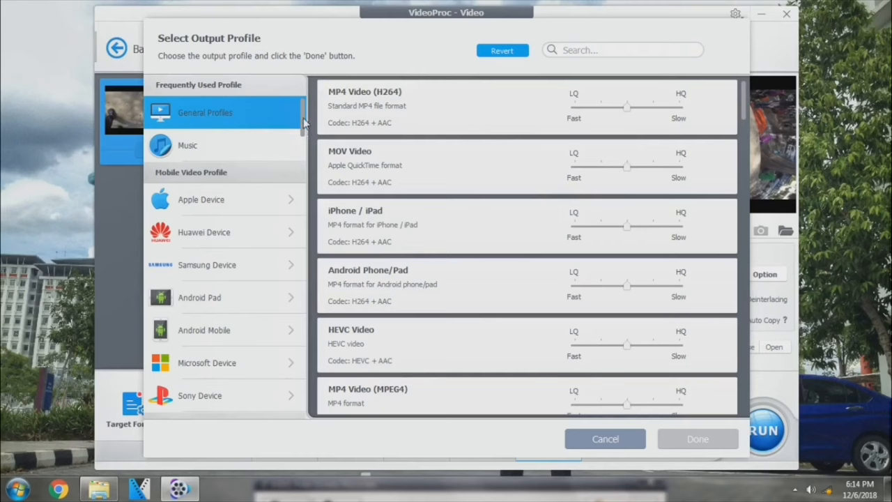
{"action": "scroll", "scroll_direction": "down", "scroll_amount": 3}
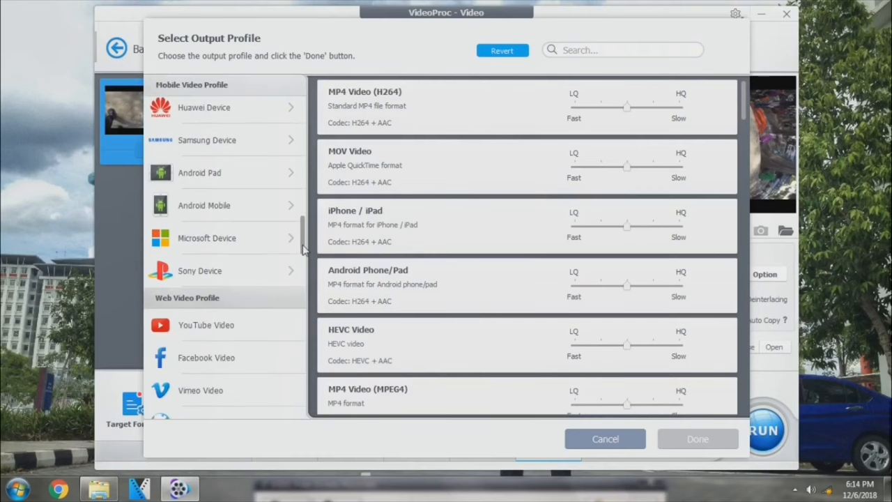
{"action": "scroll", "scroll_direction": "down", "scroll_amount": 3}
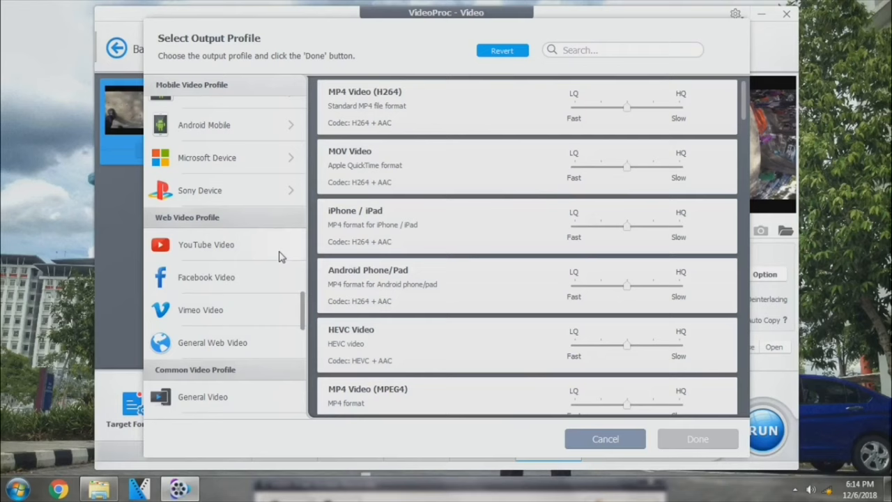
{"action": "left_click", "coordinate": [207, 246]}
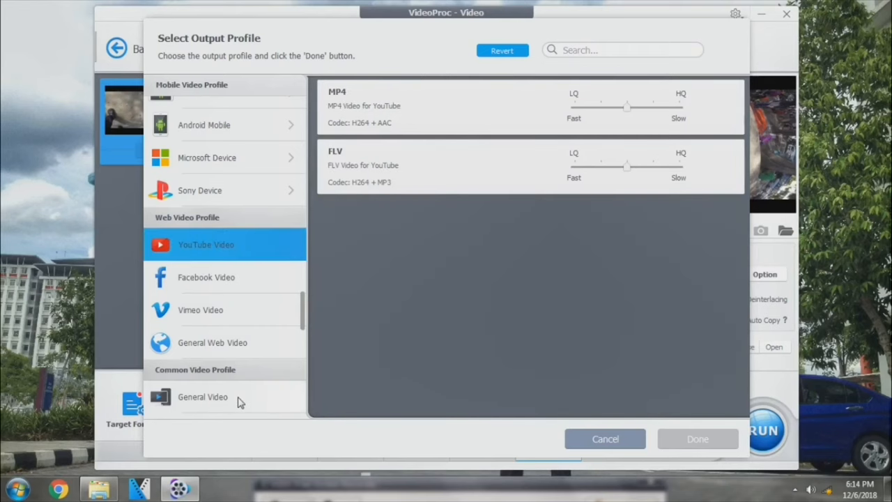
{"action": "left_click", "coordinate": [202, 396]}
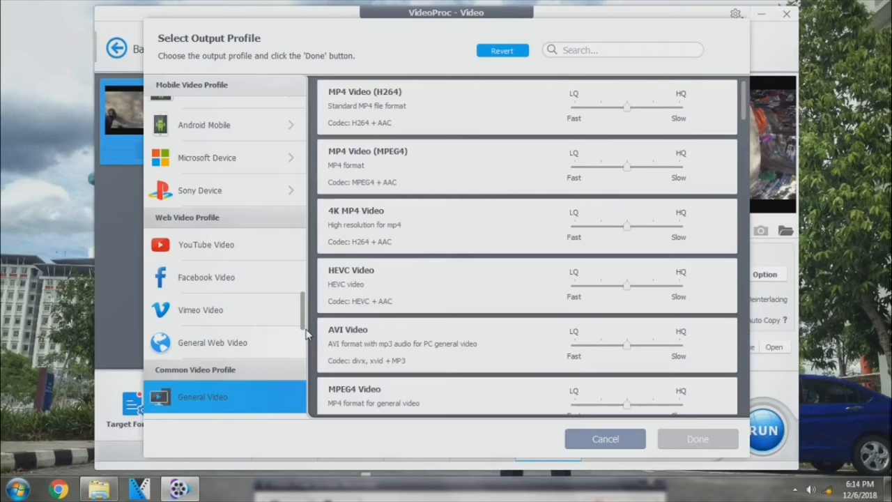
{"action": "mouse_move", "coordinate": [630, 246]}
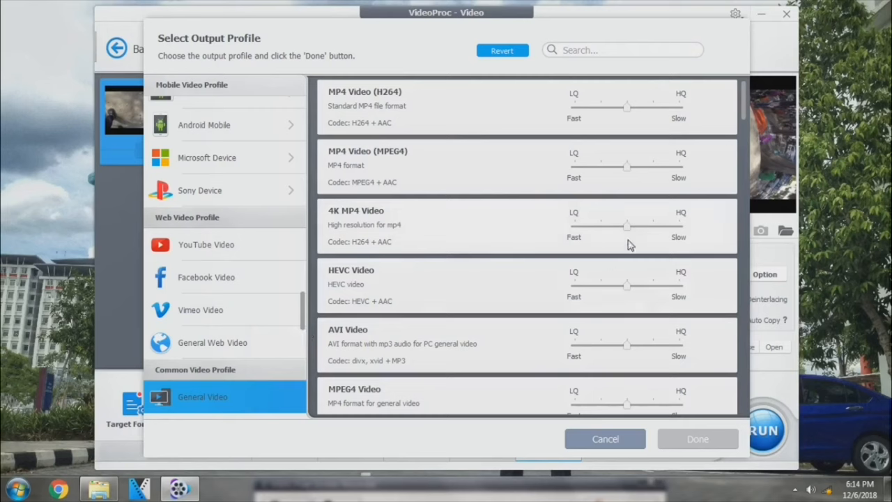
{"action": "mouse_move", "coordinate": [630, 235]}
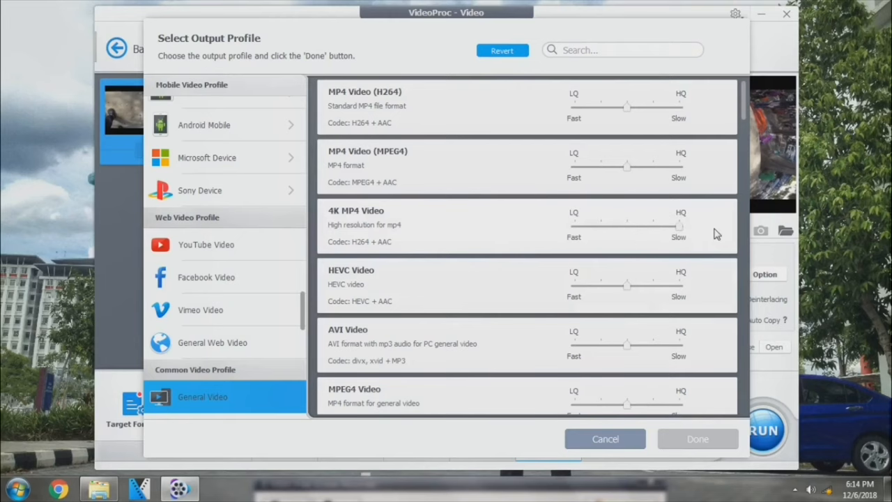
{"action": "left_click", "coordinate": [418, 226]}
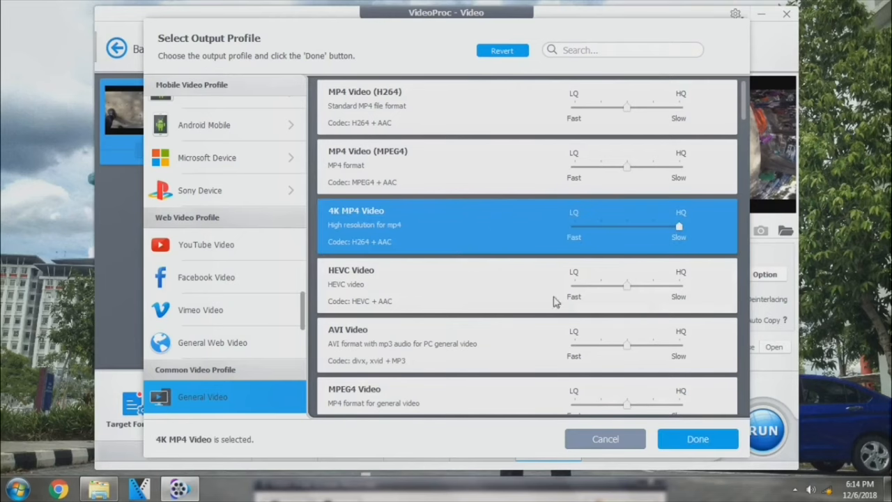
{"action": "left_click", "coordinate": [697, 438]}
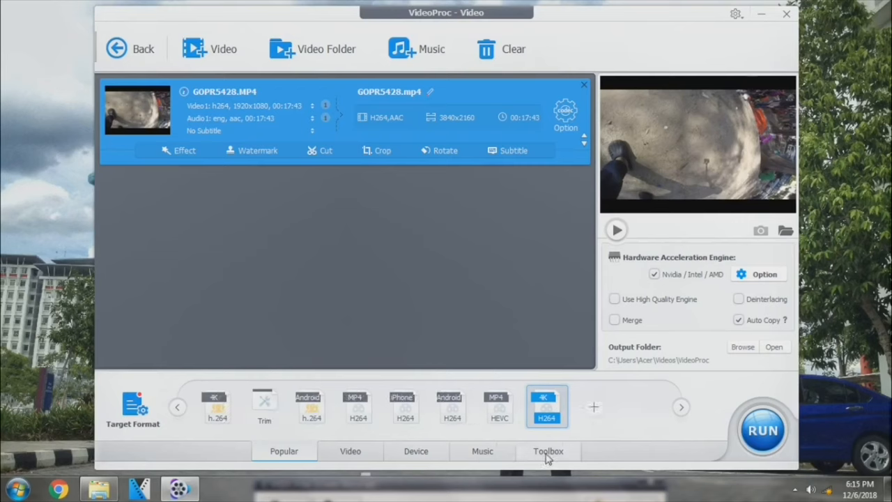
Choose Deshake from the Toolbox for the GoPro clip and run the processing.
{"action": "left_click", "coordinate": [548, 451]}
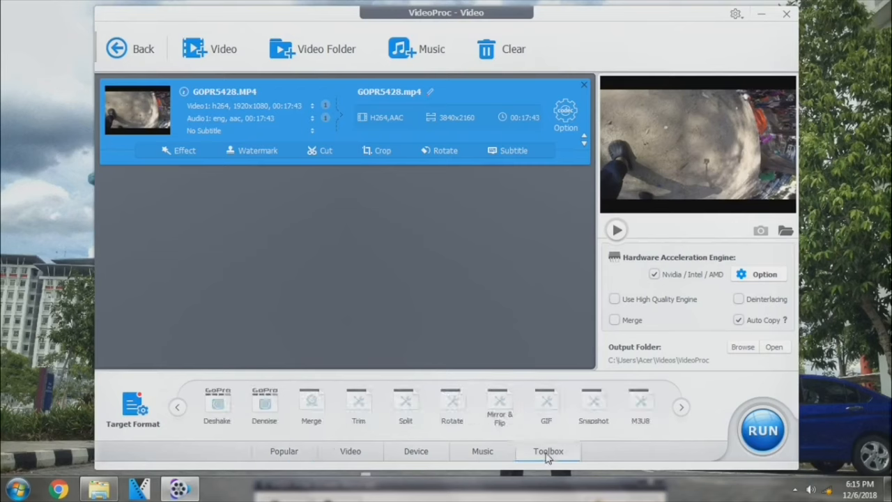
{"action": "left_click", "coordinate": [217, 407]}
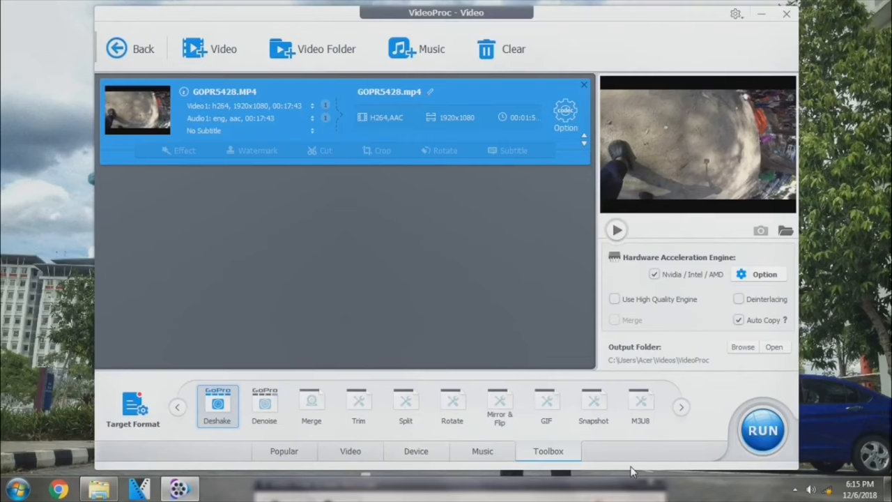
{"action": "left_click", "coordinate": [763, 430]}
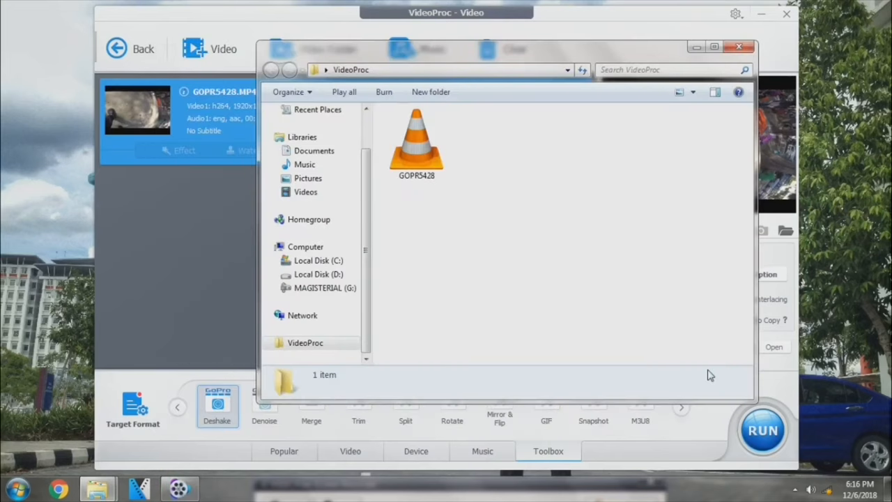
{"action": "mouse_move", "coordinate": [446, 206]}
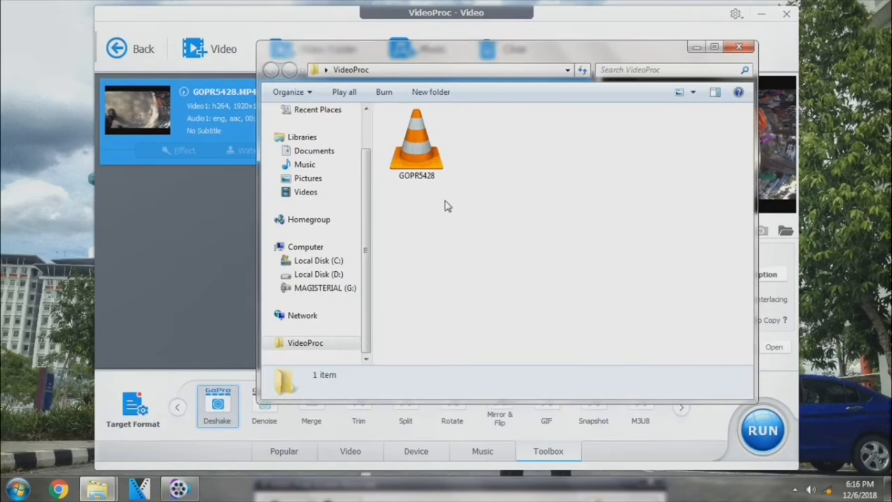
Select the finished GOPR5428 MP4 in the output folder to view its details.
{"action": "left_click", "coordinate": [415, 142]}
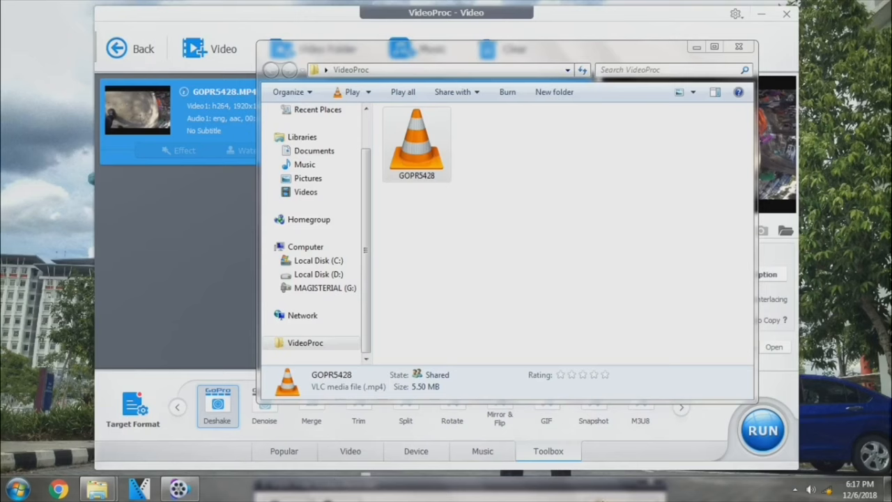
{"action": "mouse_move", "coordinate": [563, 494]}
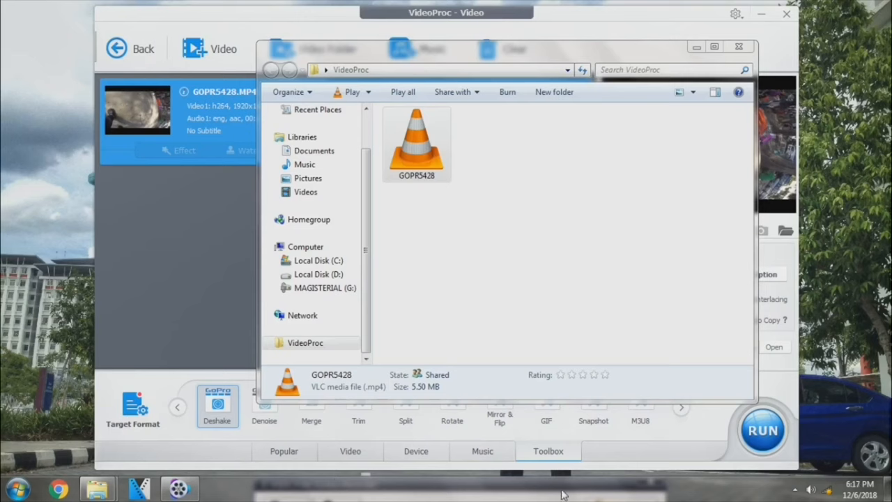